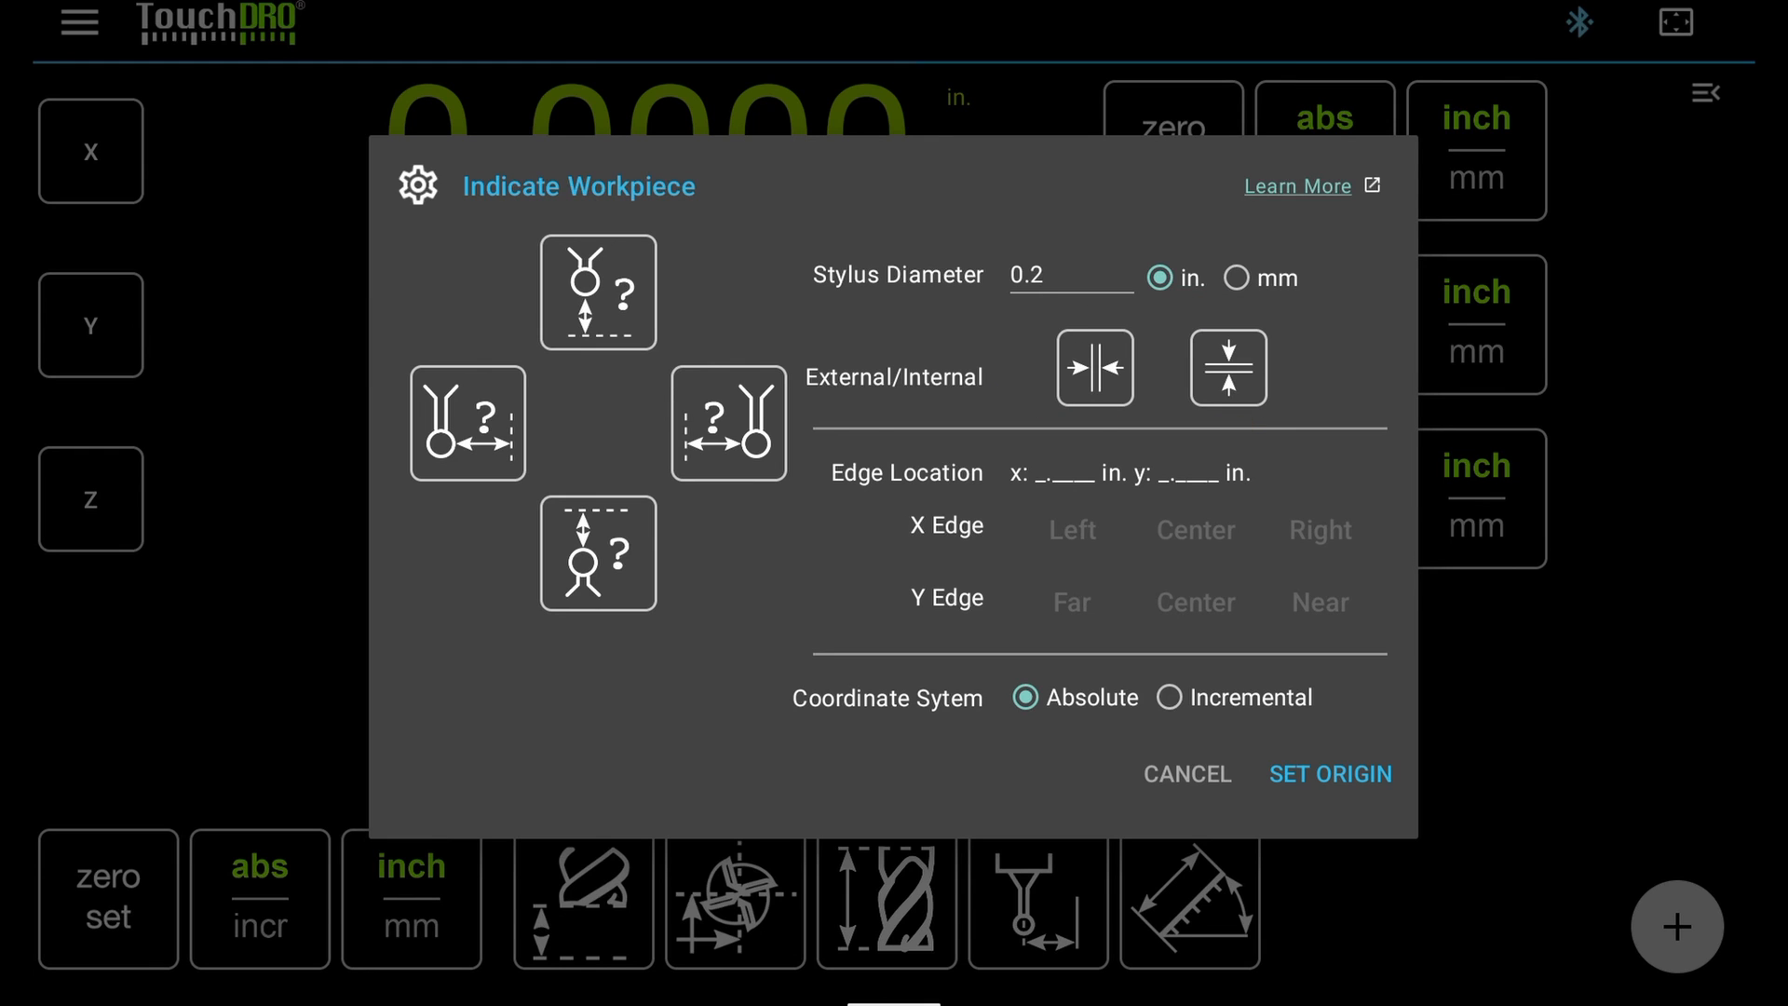
Step: Capture the internal left X edge at -0.1000 in and set the origin from it
click(1093, 367)
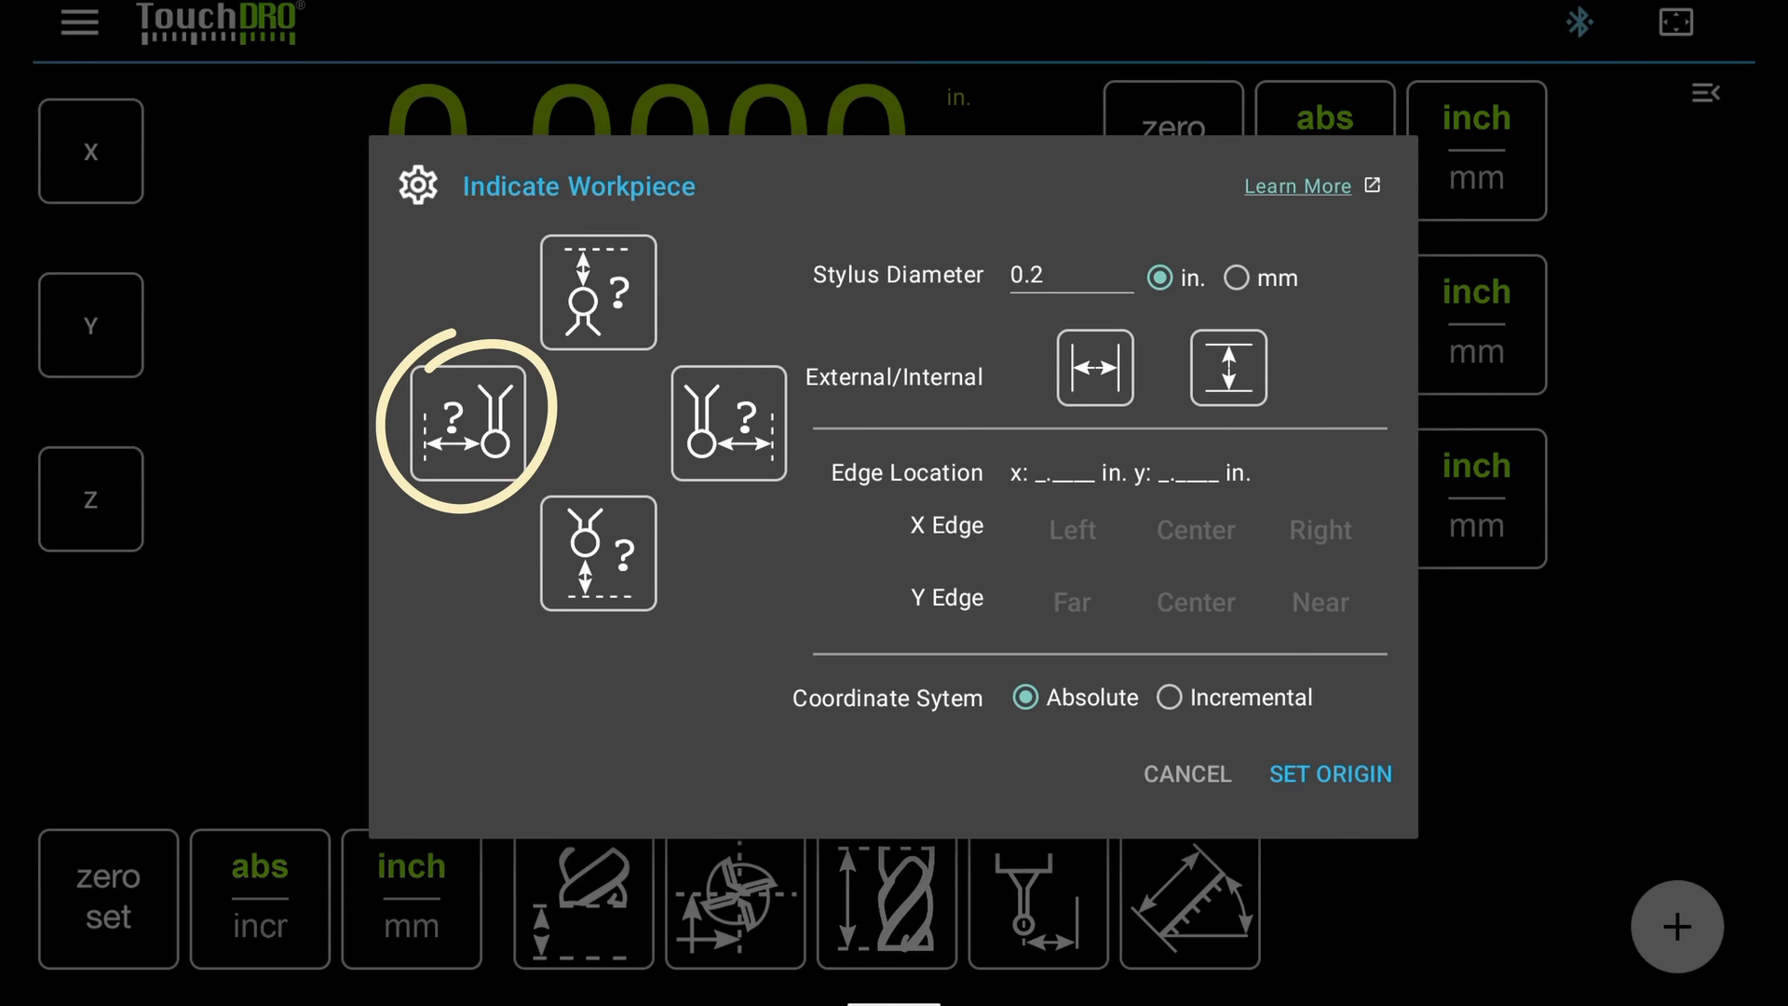
click(1071, 529)
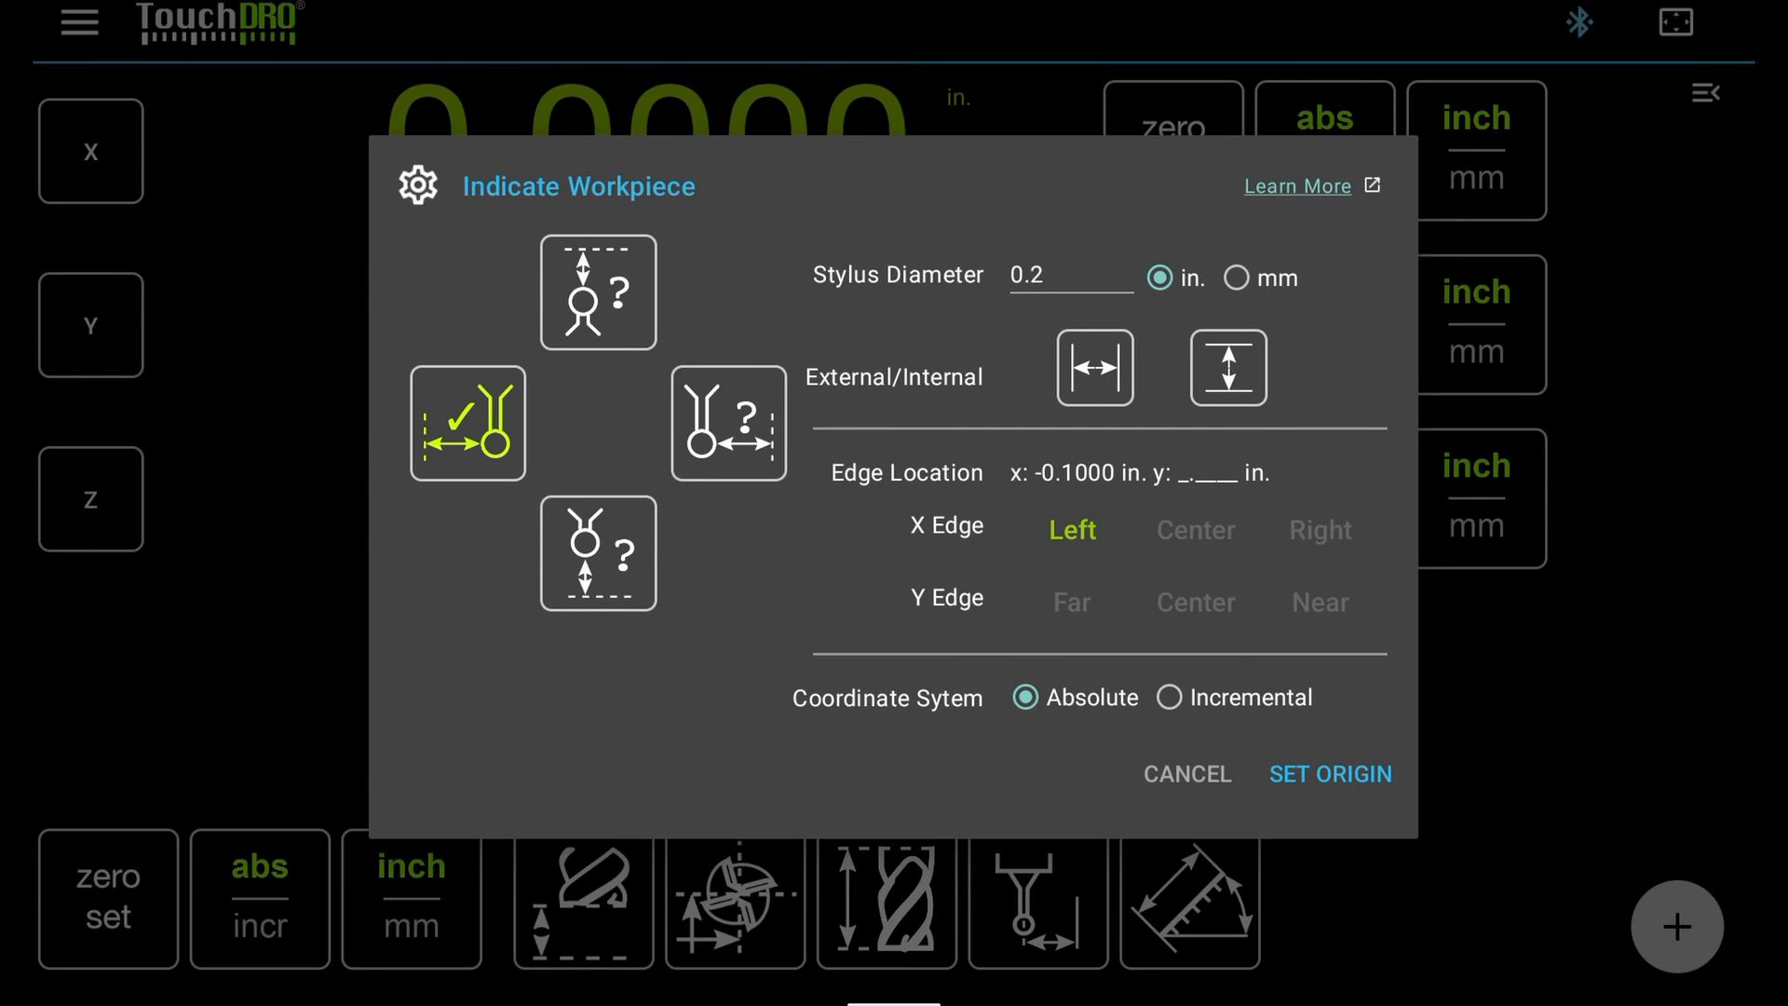
click(728, 422)
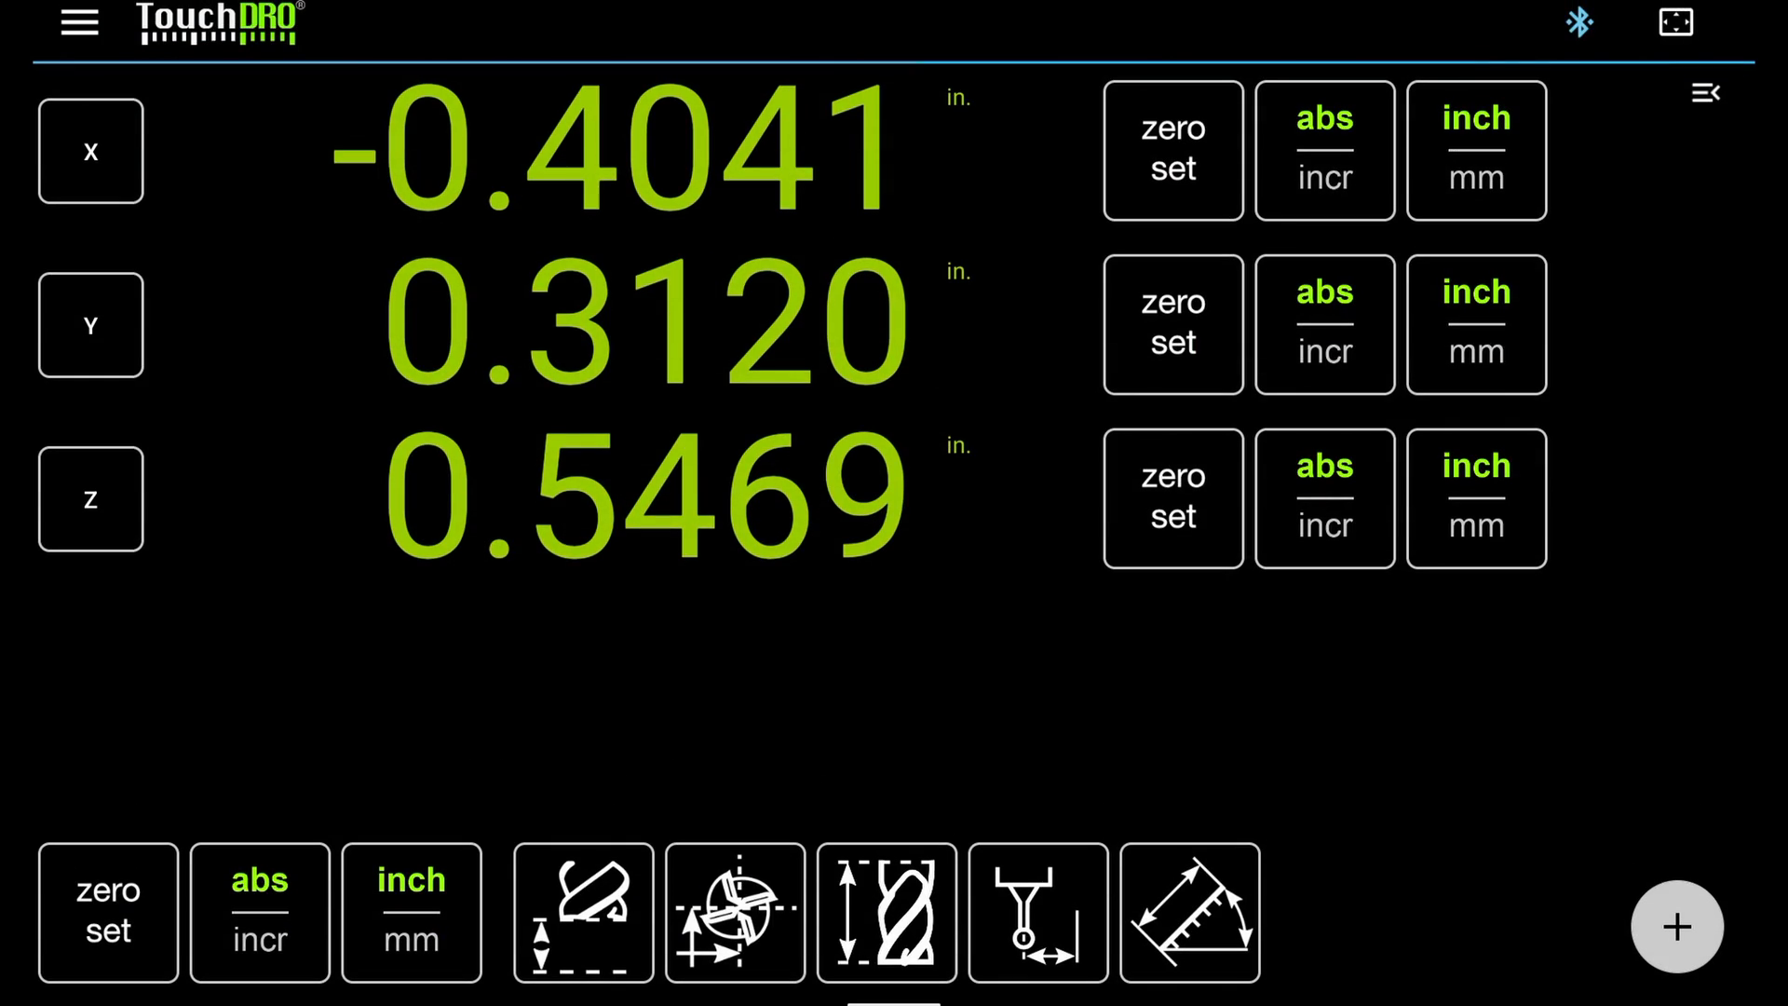
Step: Set the stylus diameter to .2 in and capture the left X edge at -0.0012 in
click(733, 911)
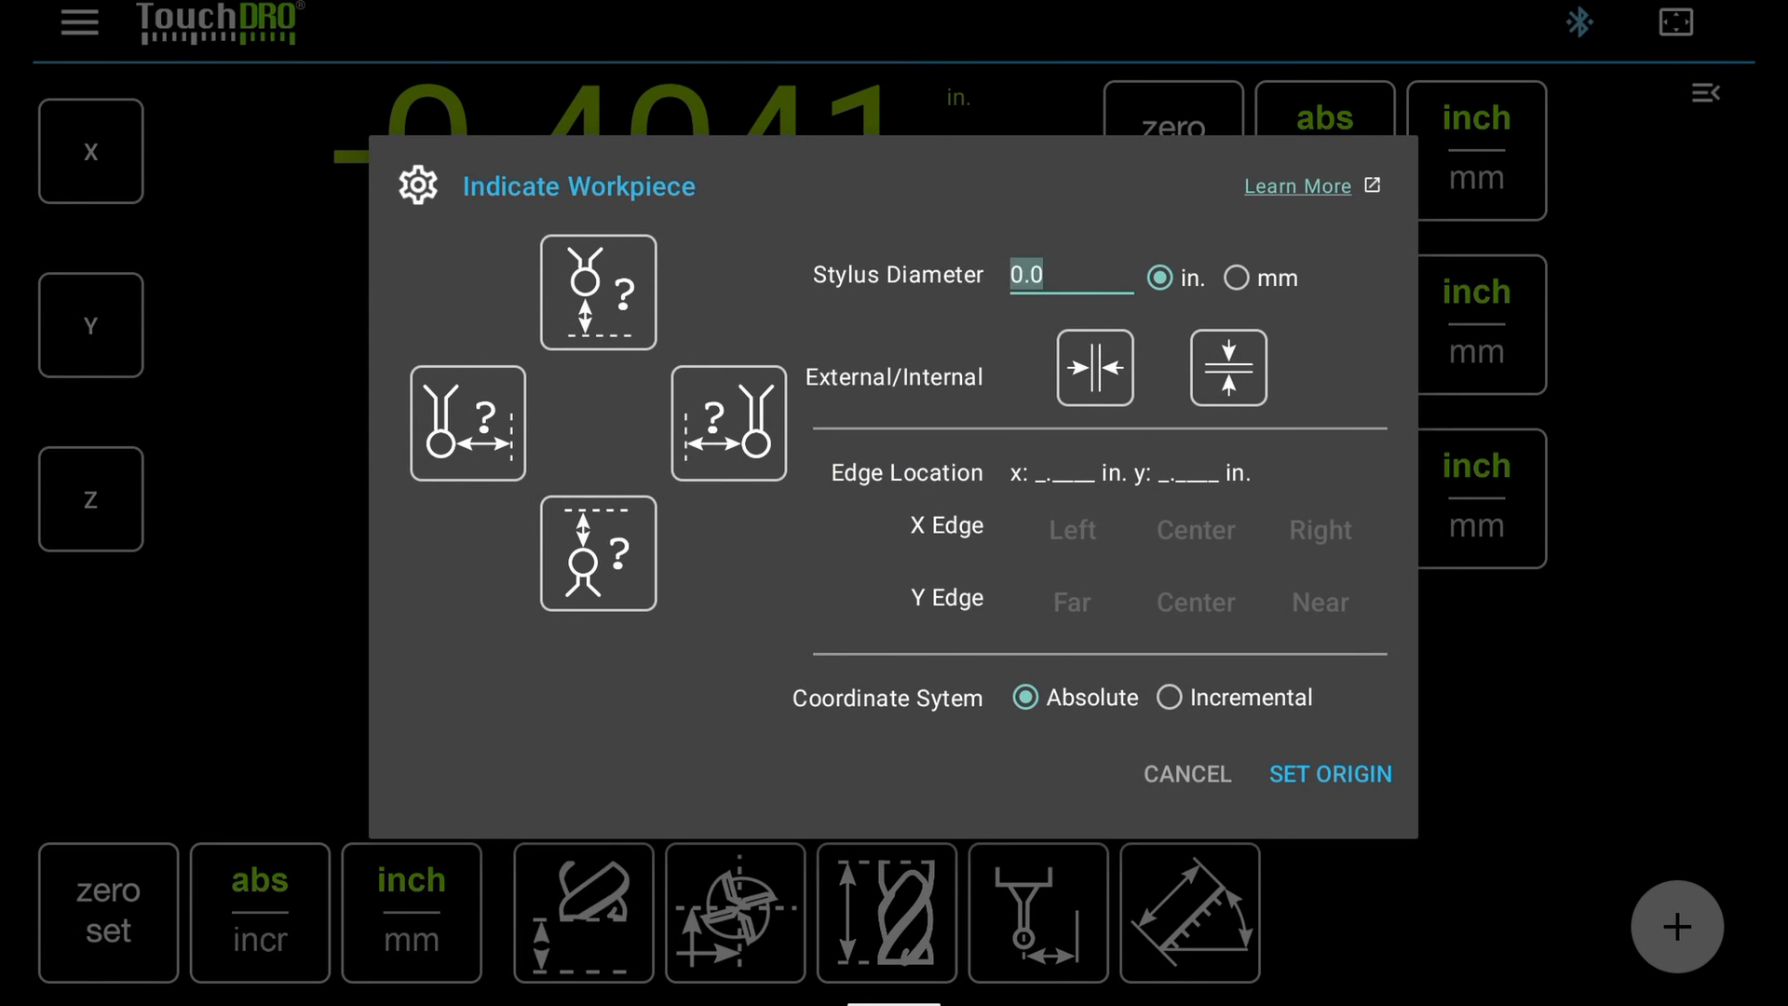
click(1069, 276)
text(.2)
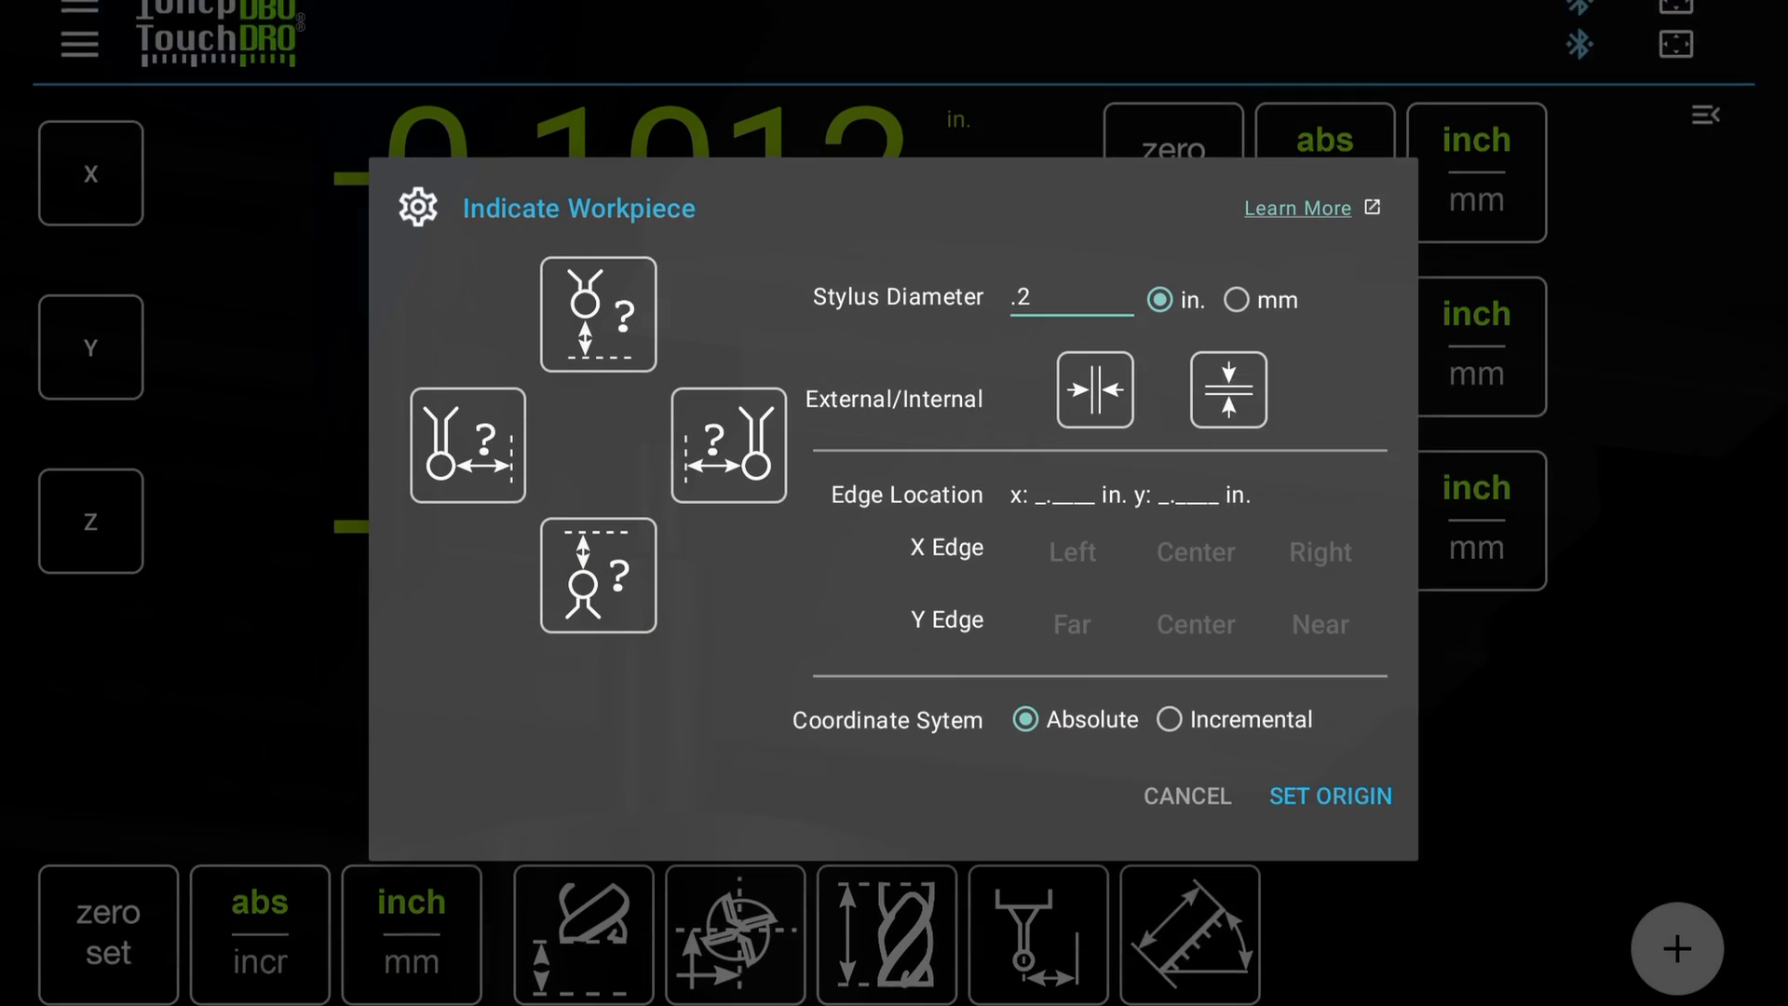
click(465, 445)
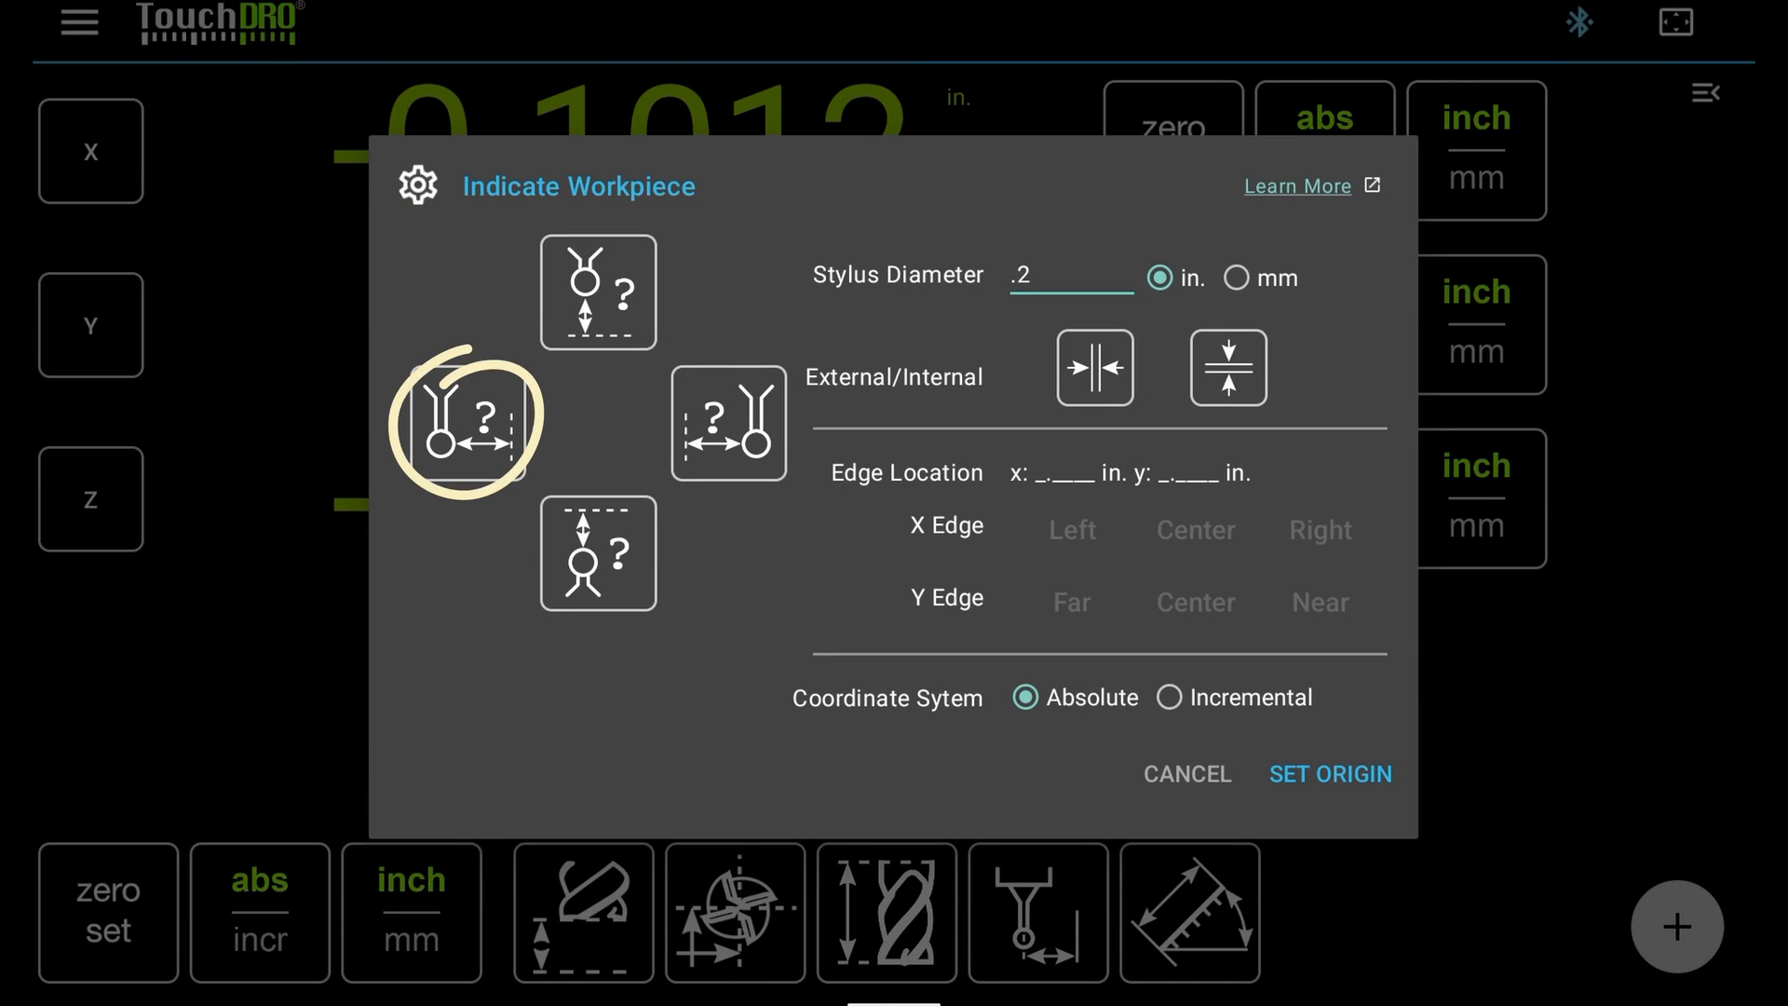
click(465, 423)
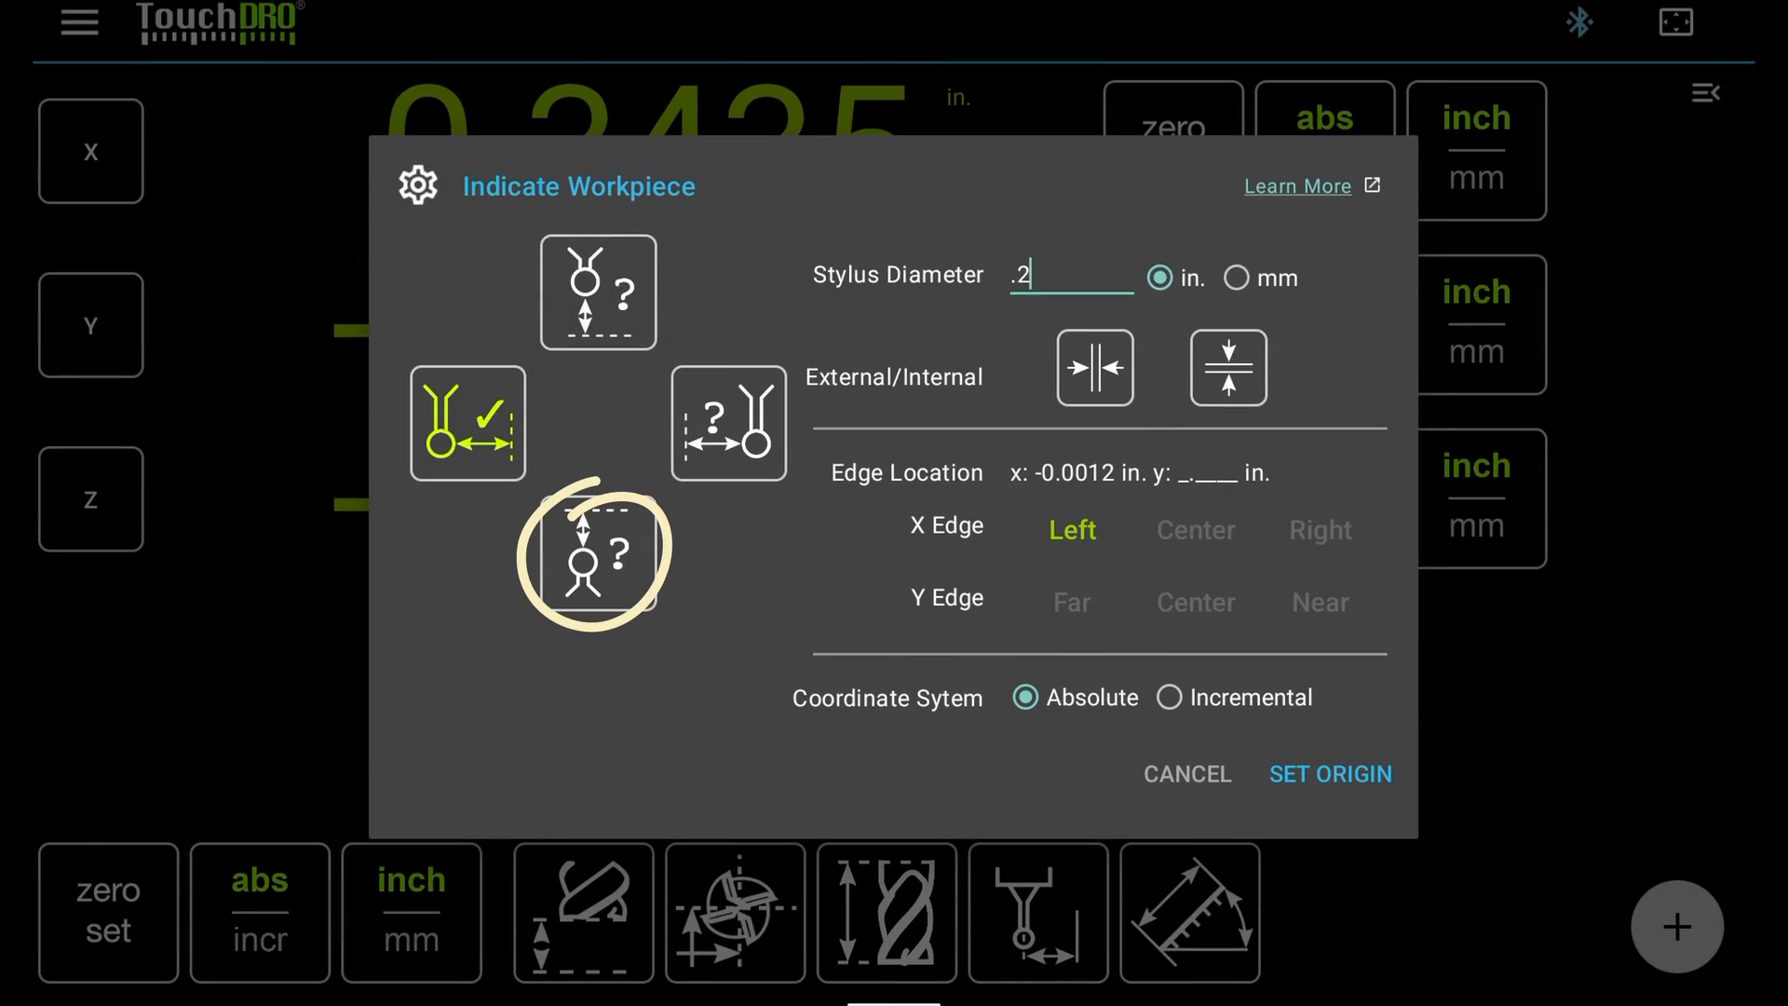
Step: Capture the near Y edge, clearing and redoing it to read -0.0016 in
click(598, 553)
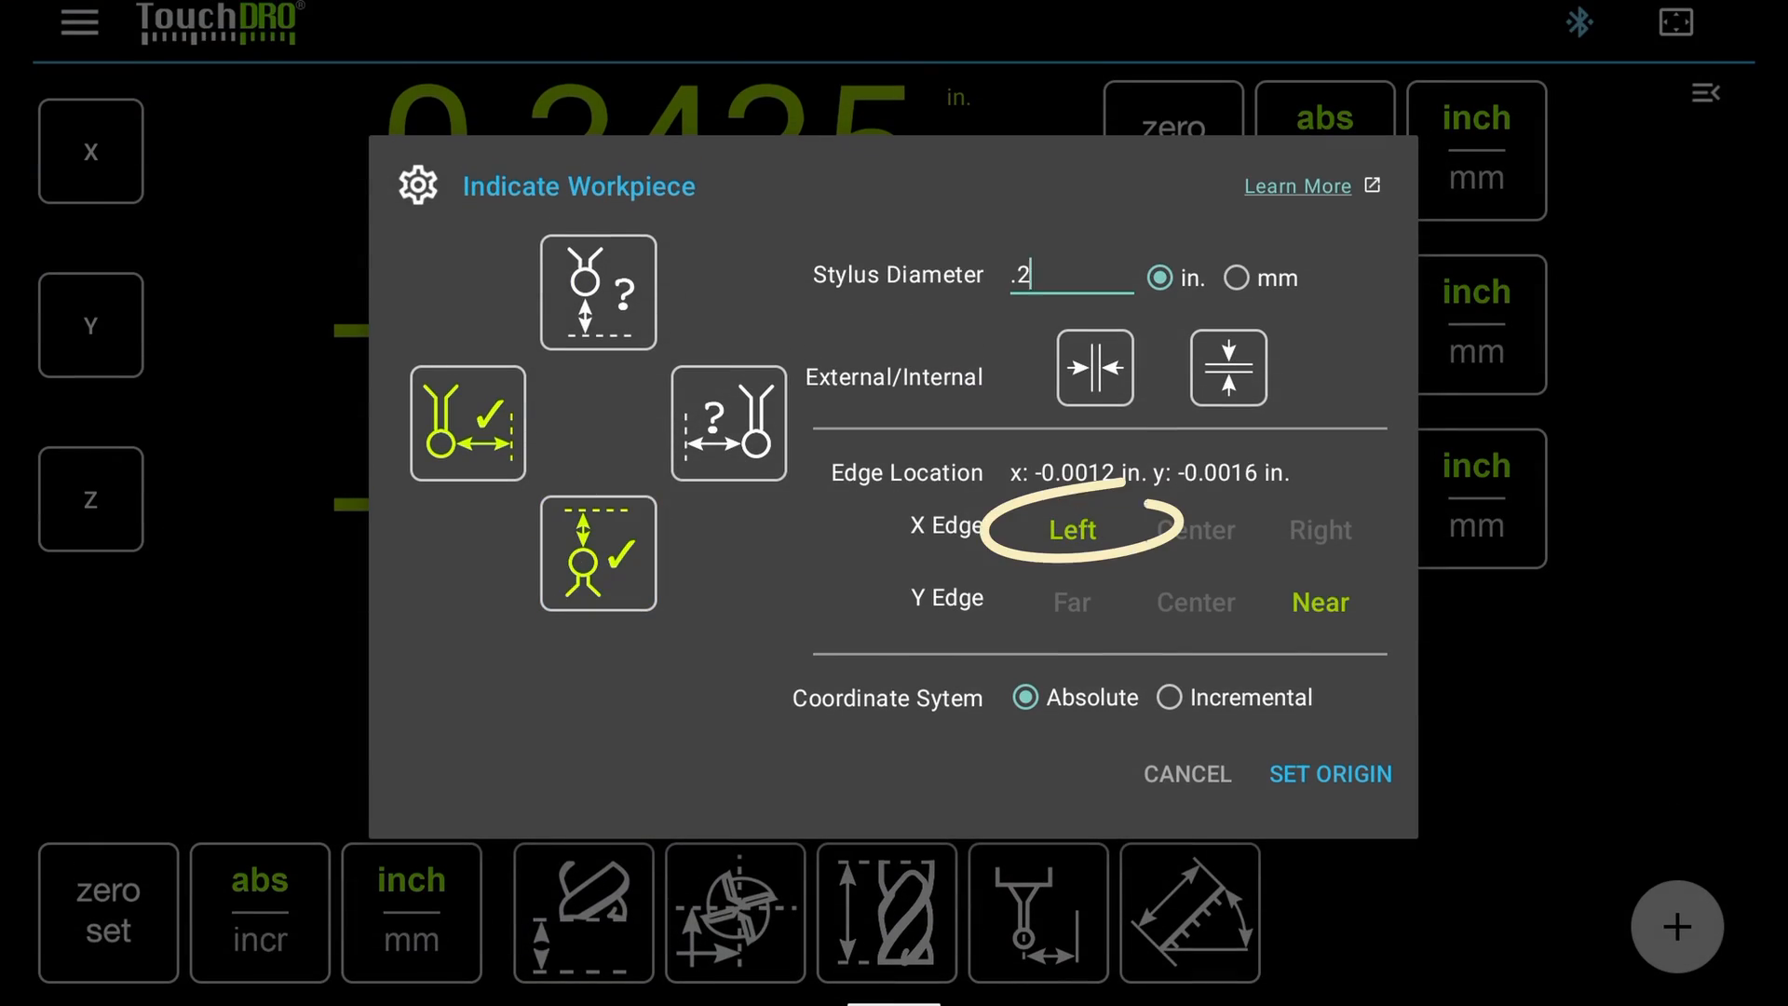
mouse_move(1321, 601)
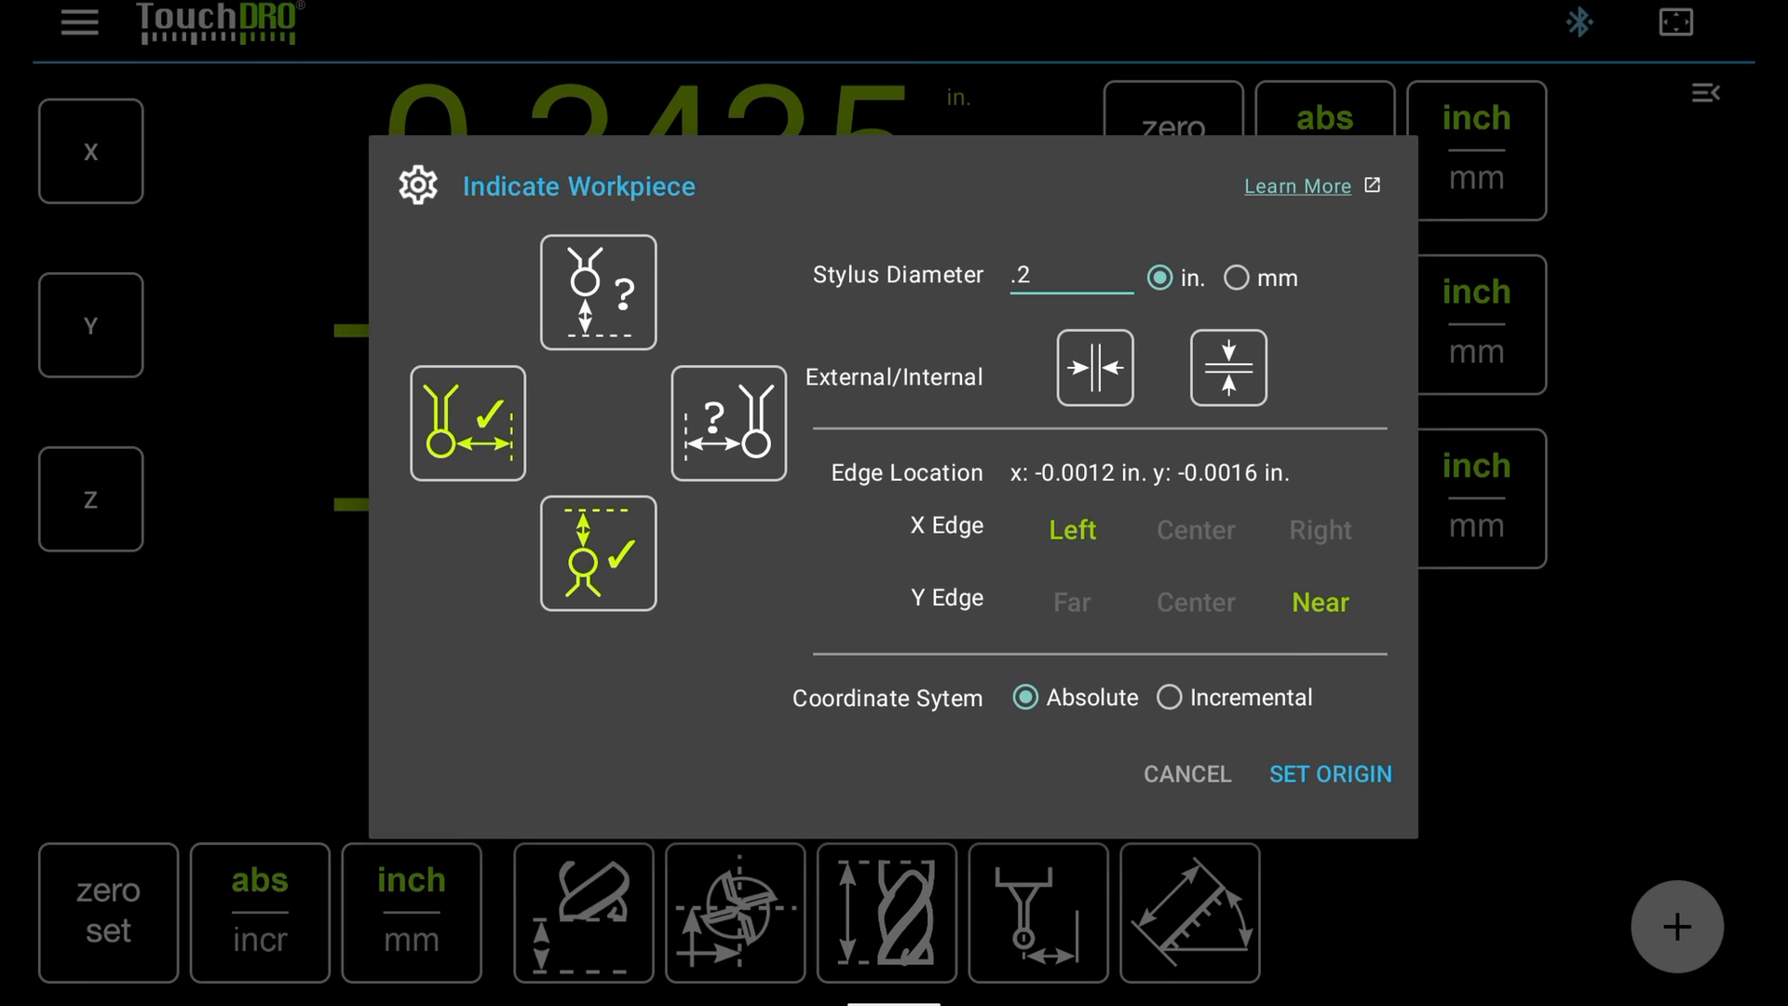
click(596, 553)
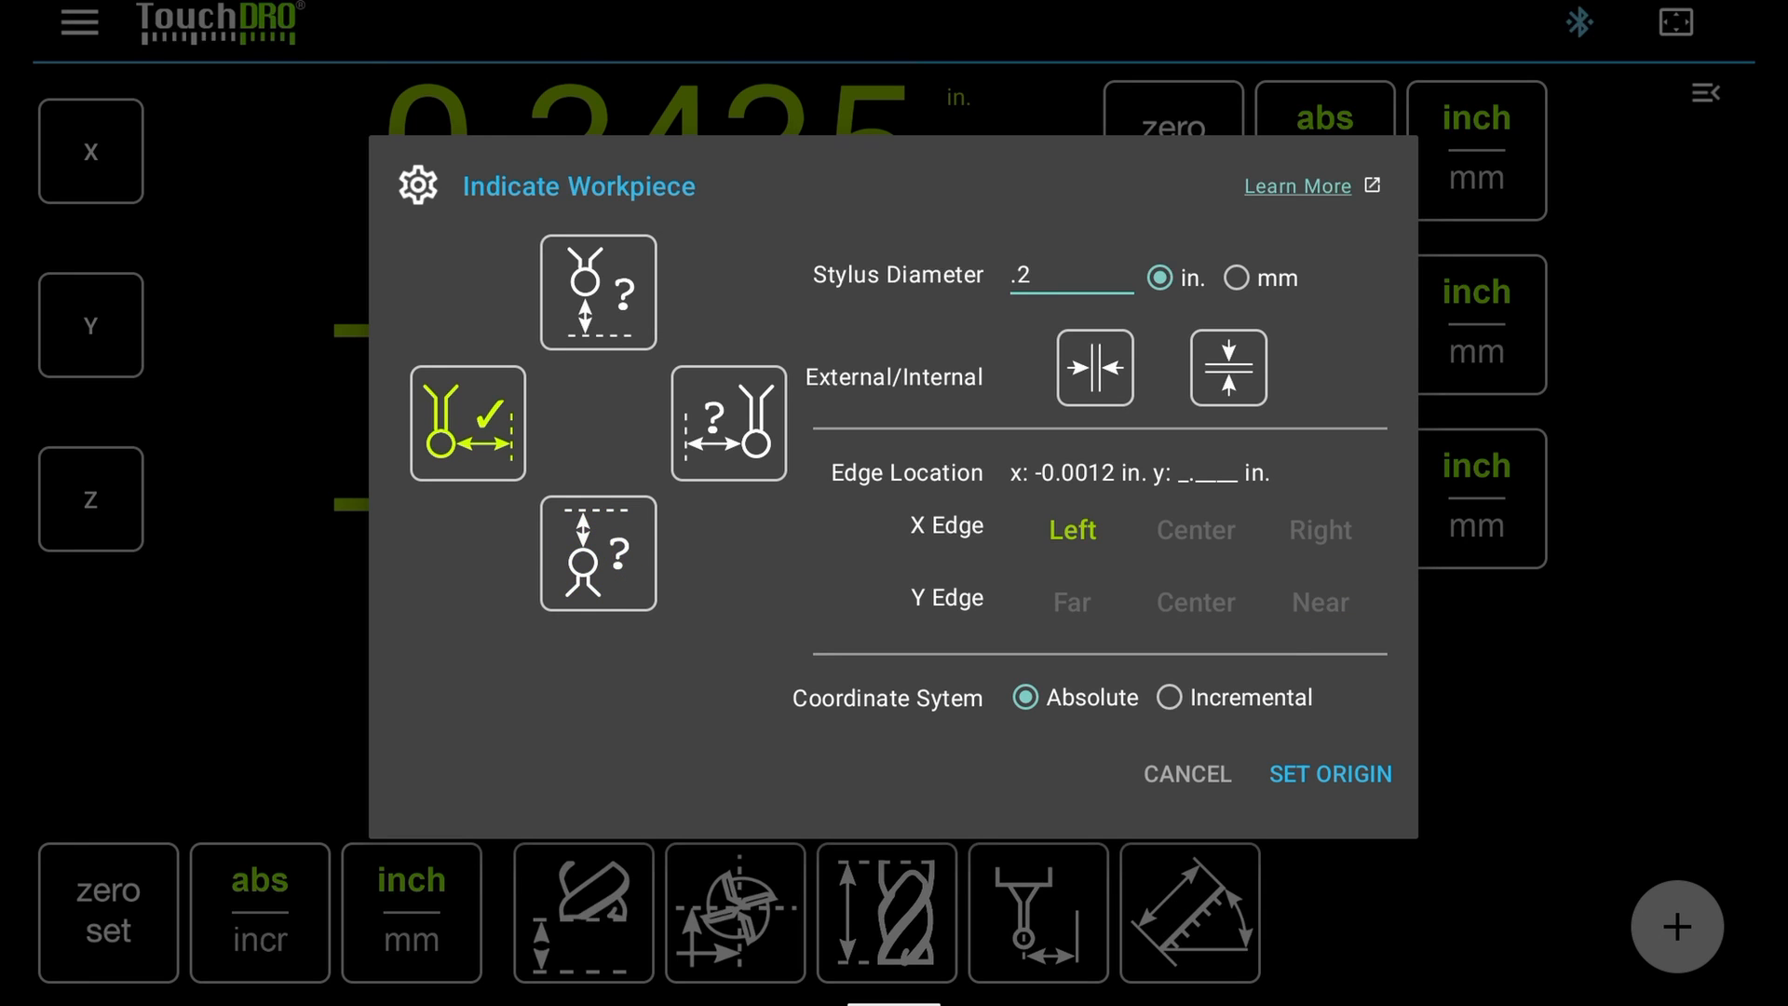
click(597, 555)
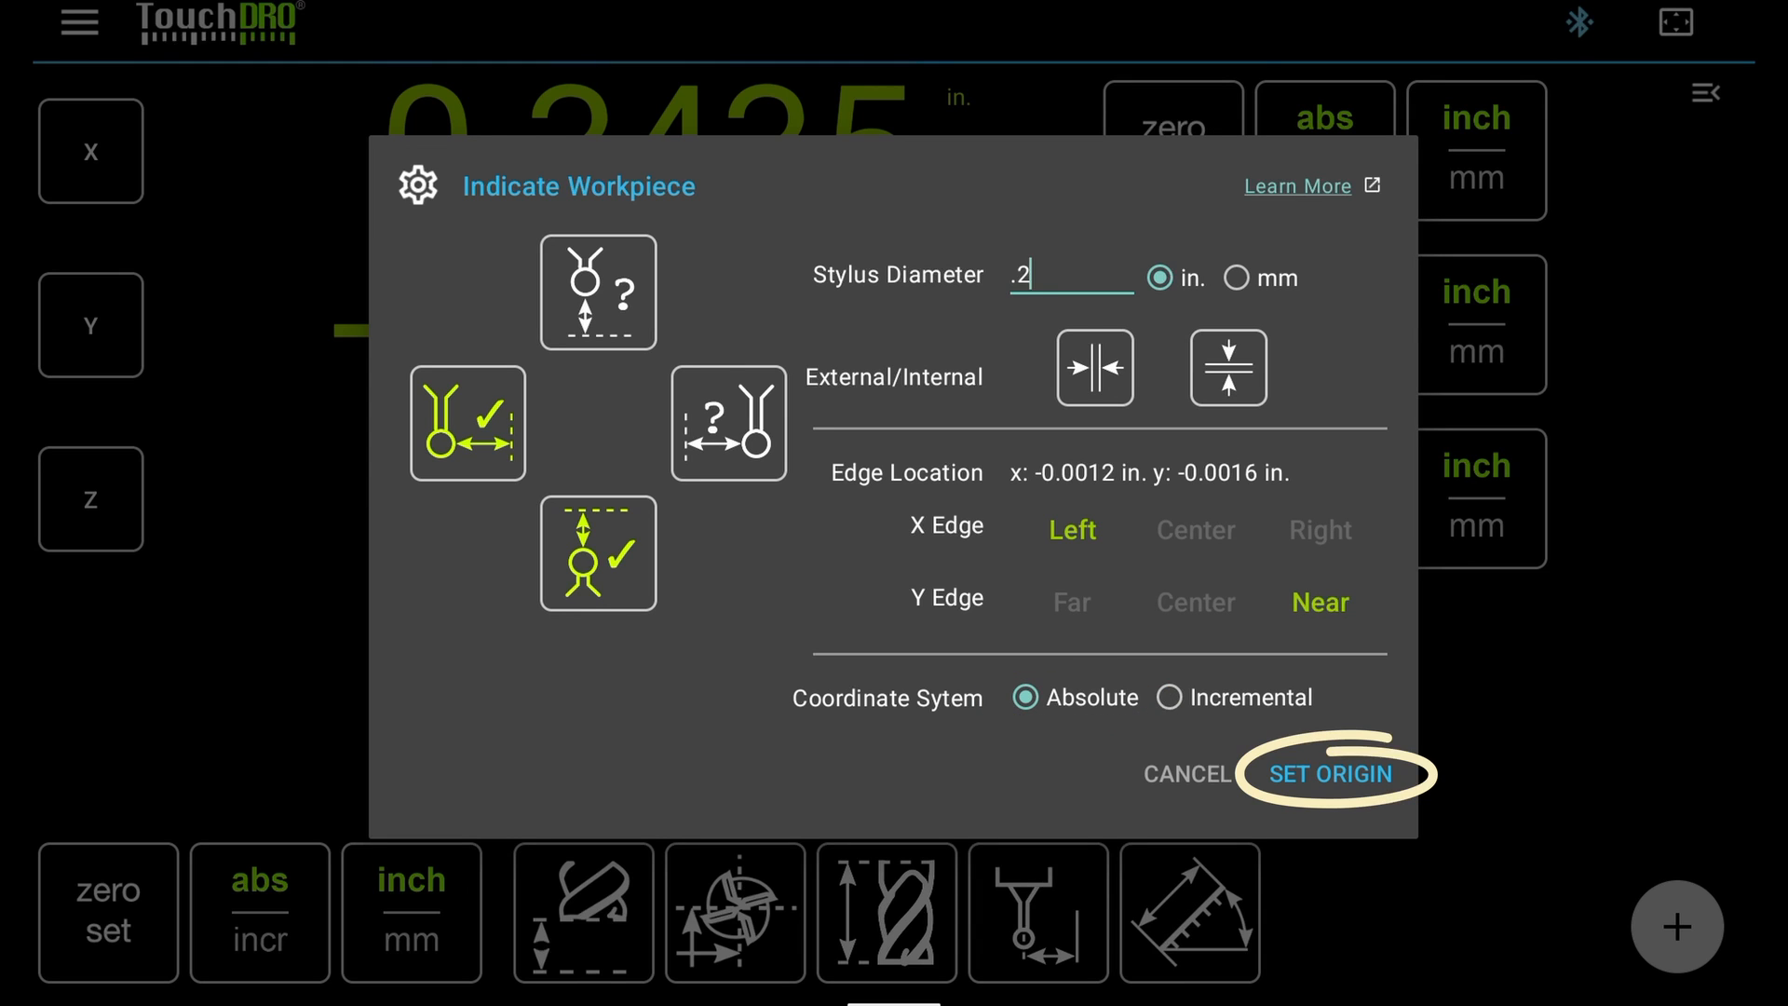
Step: Set the origin from the captured left and near edges, returning to the readouts
click(1329, 775)
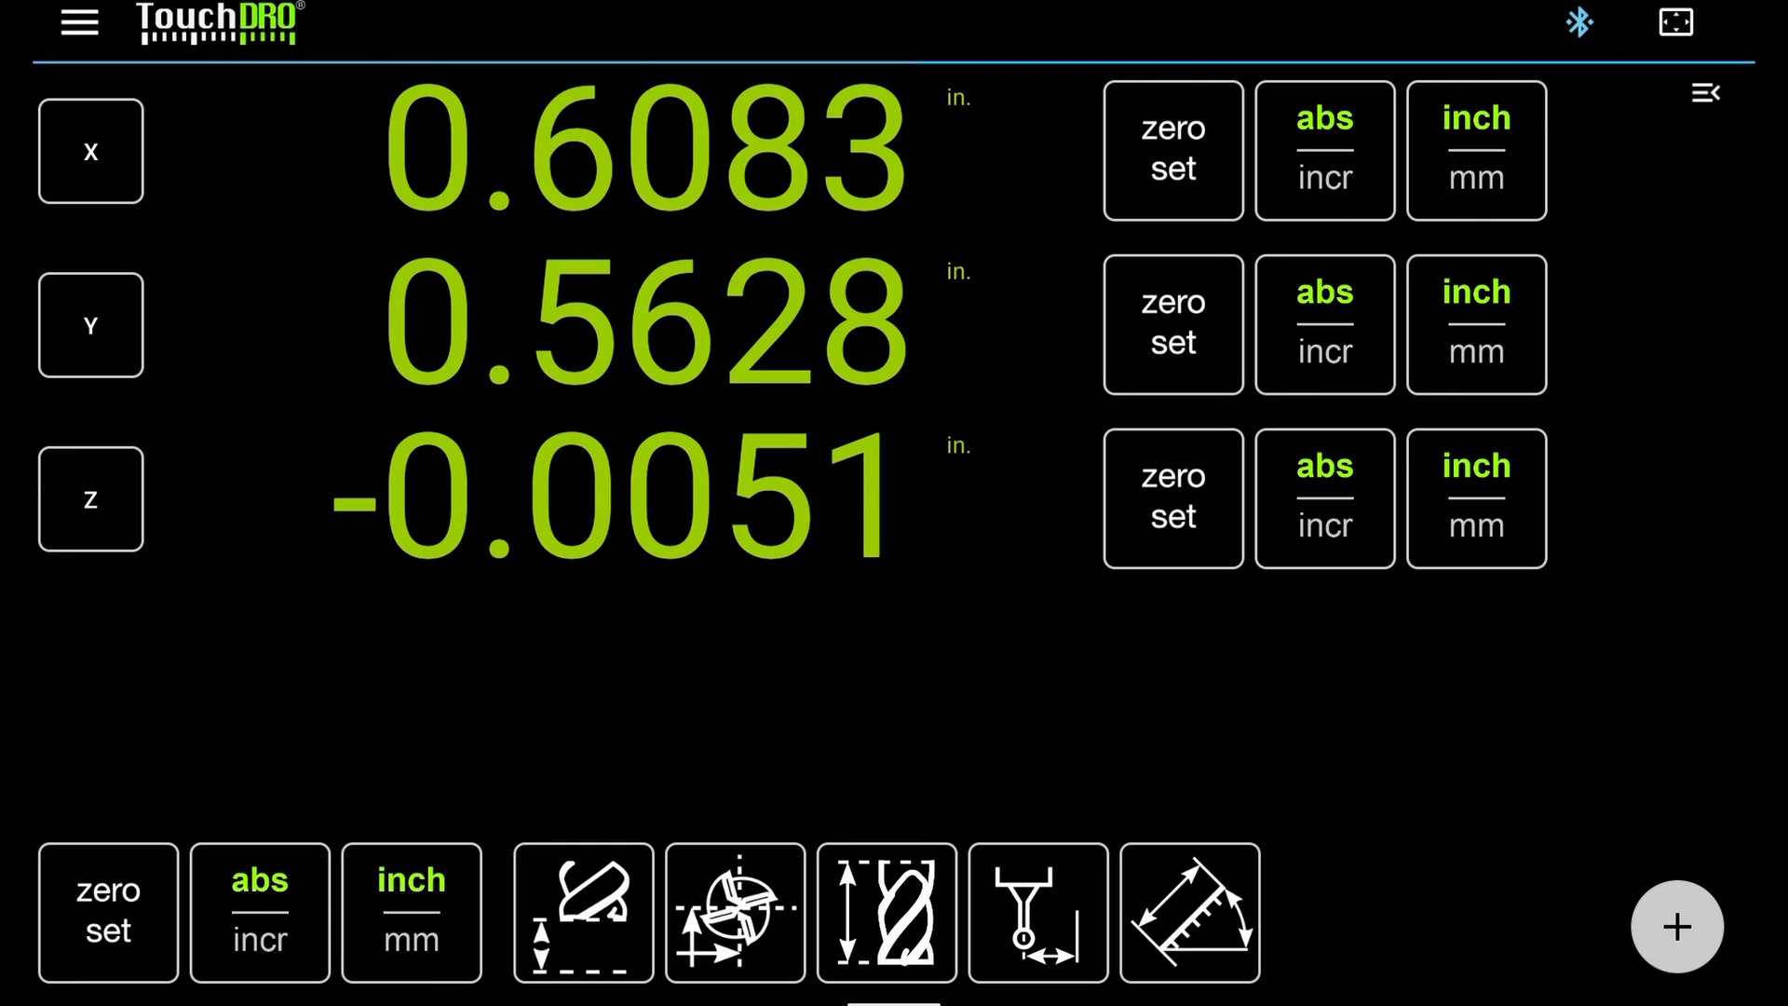
Step: Capture the left X edge and near Y edge with the 0.125 in stylus
click(734, 911)
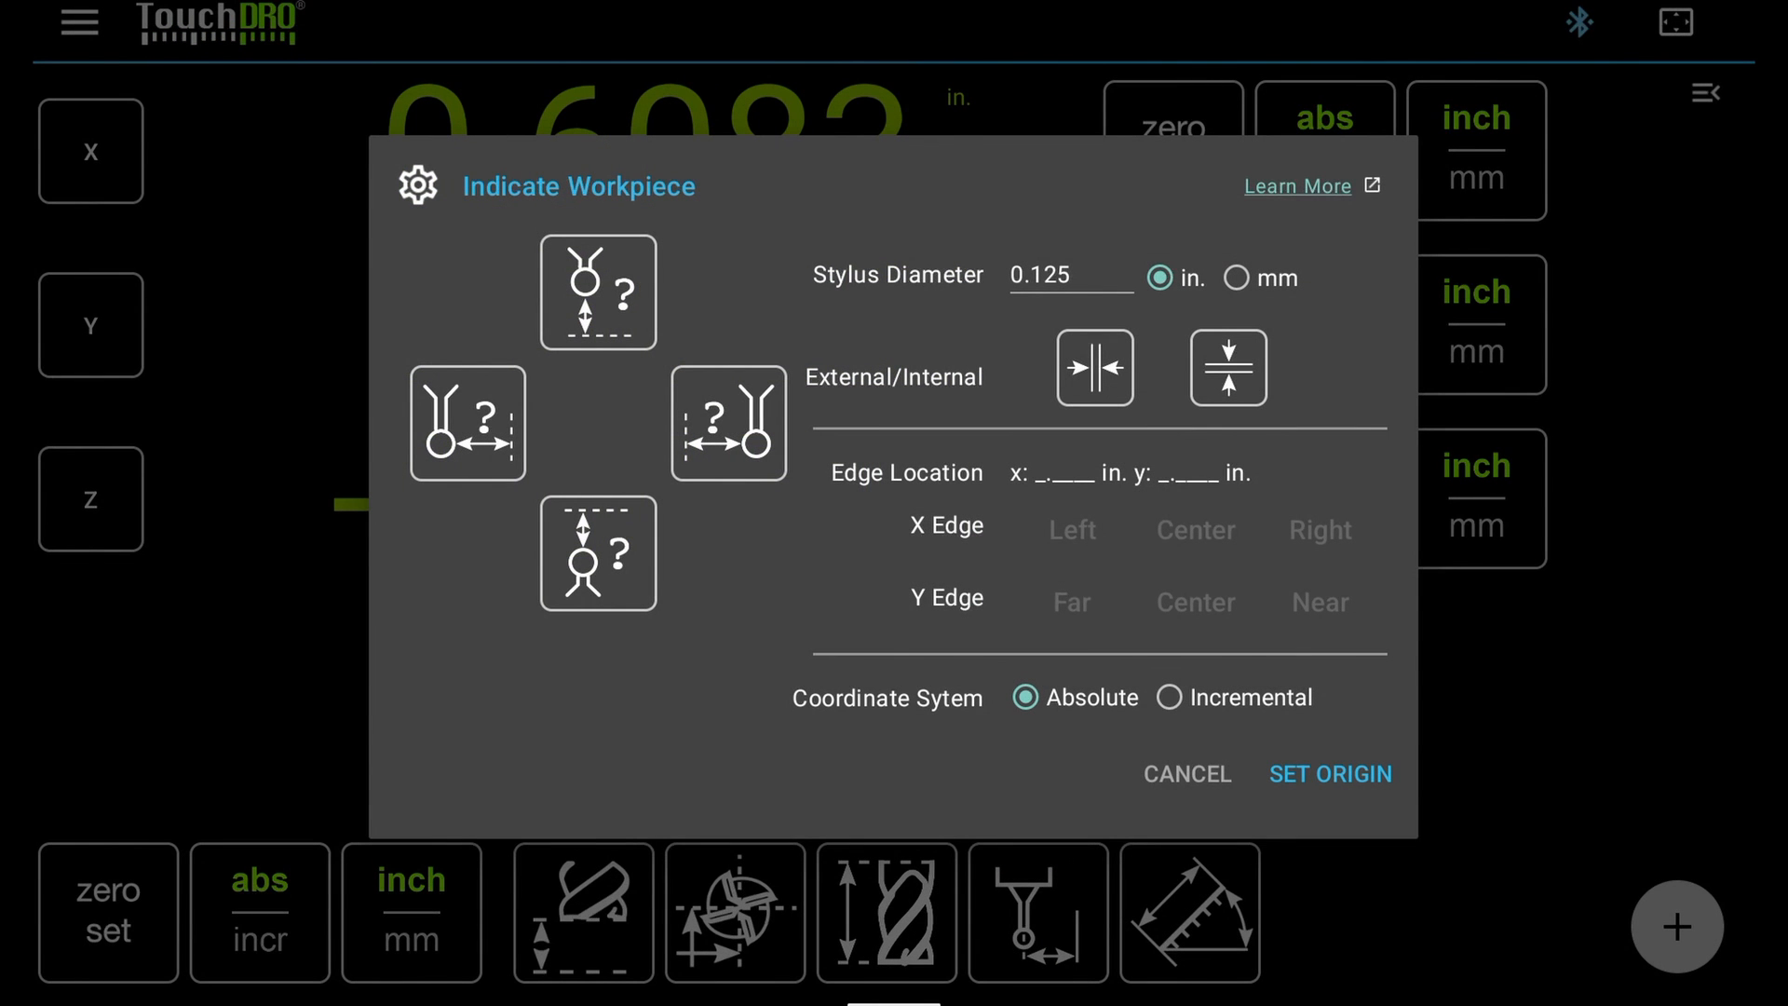
click(466, 423)
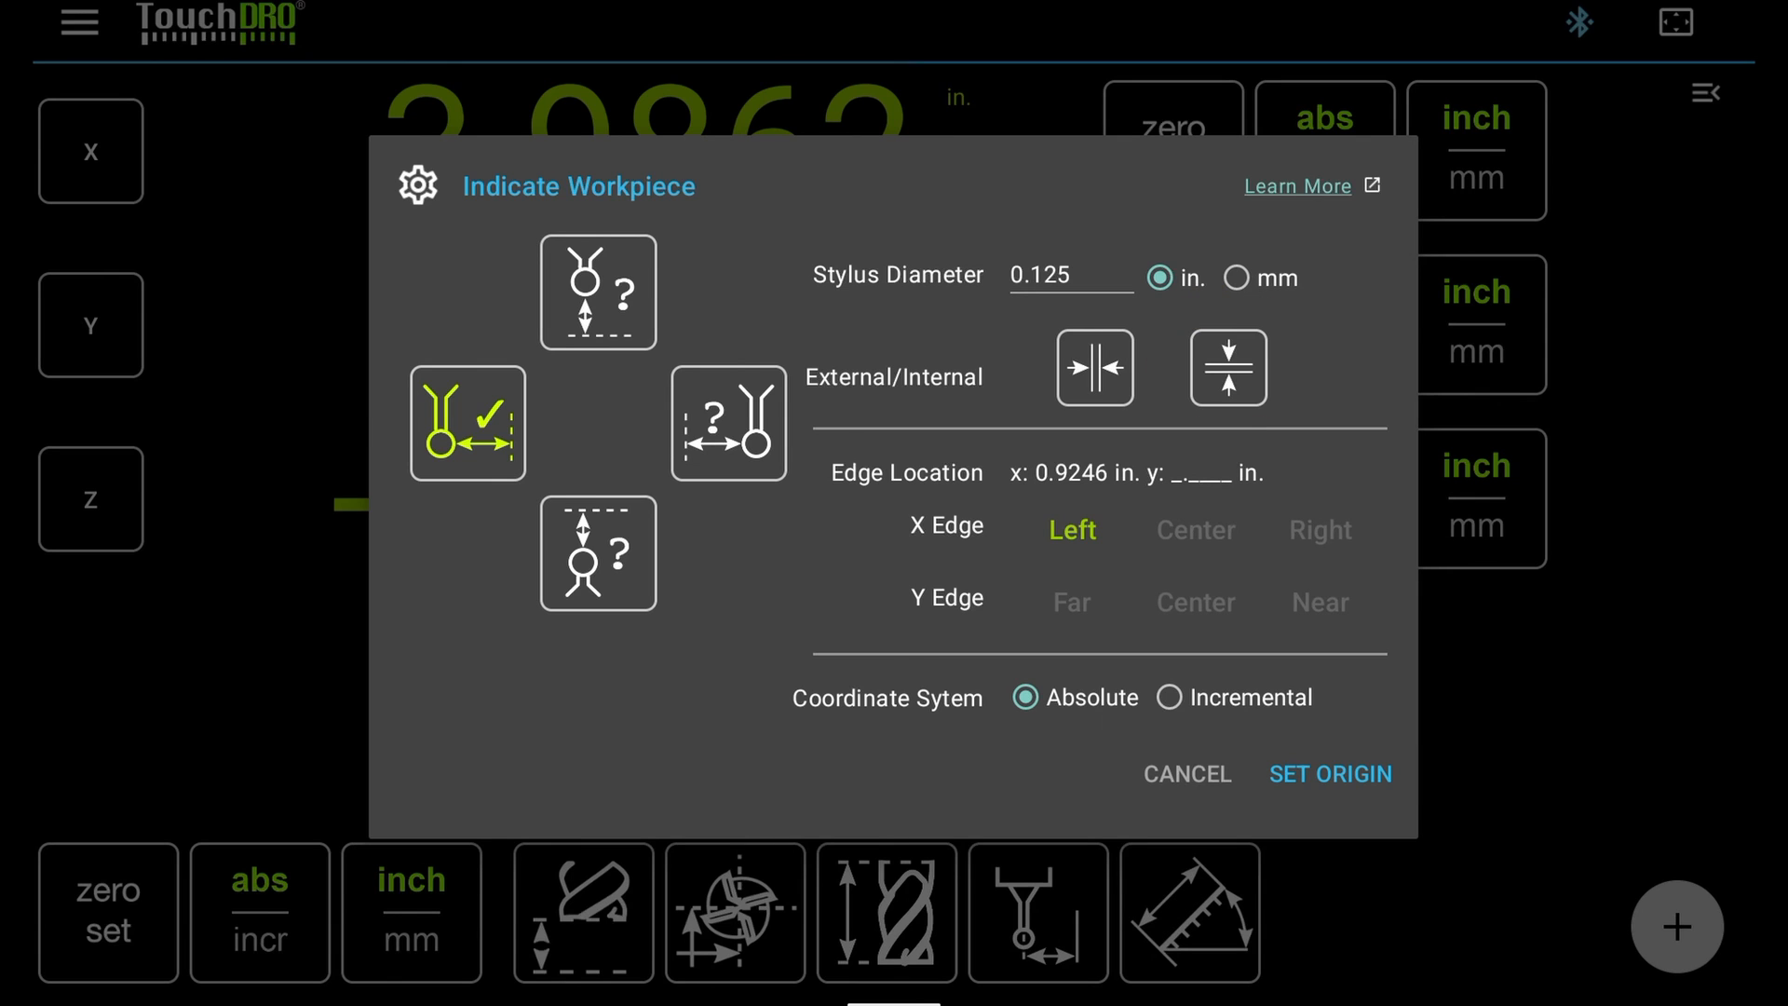
click(1227, 367)
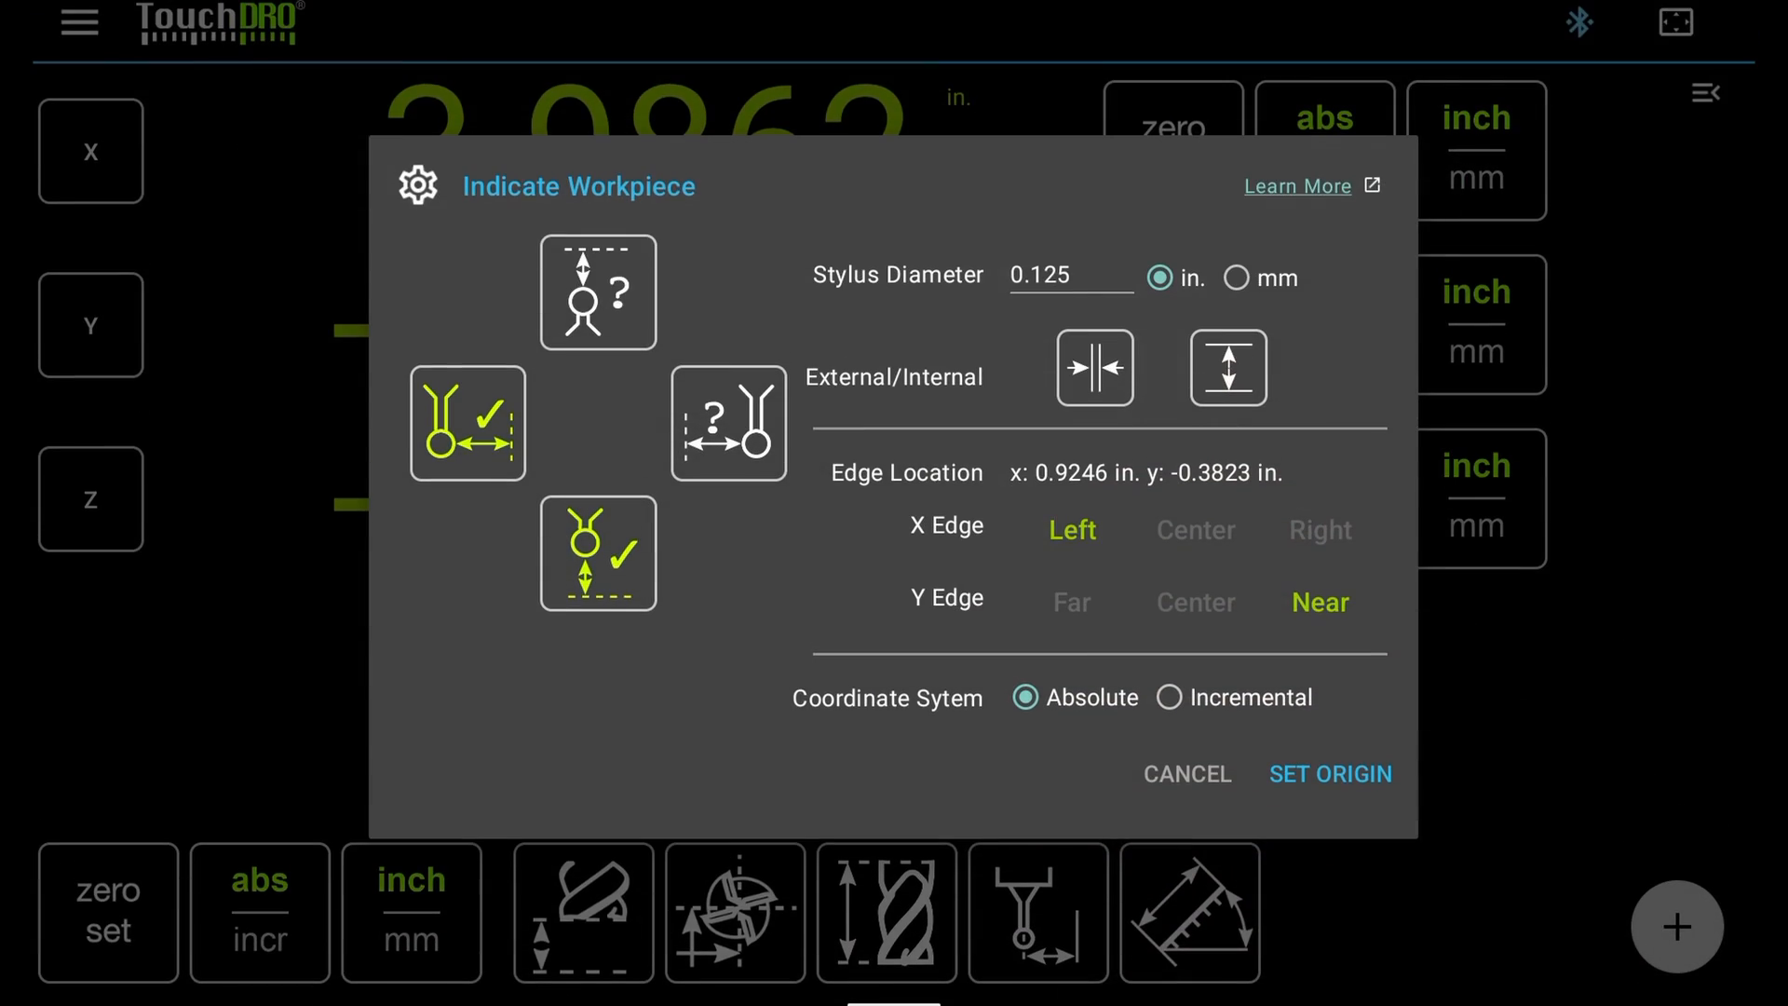
click(598, 290)
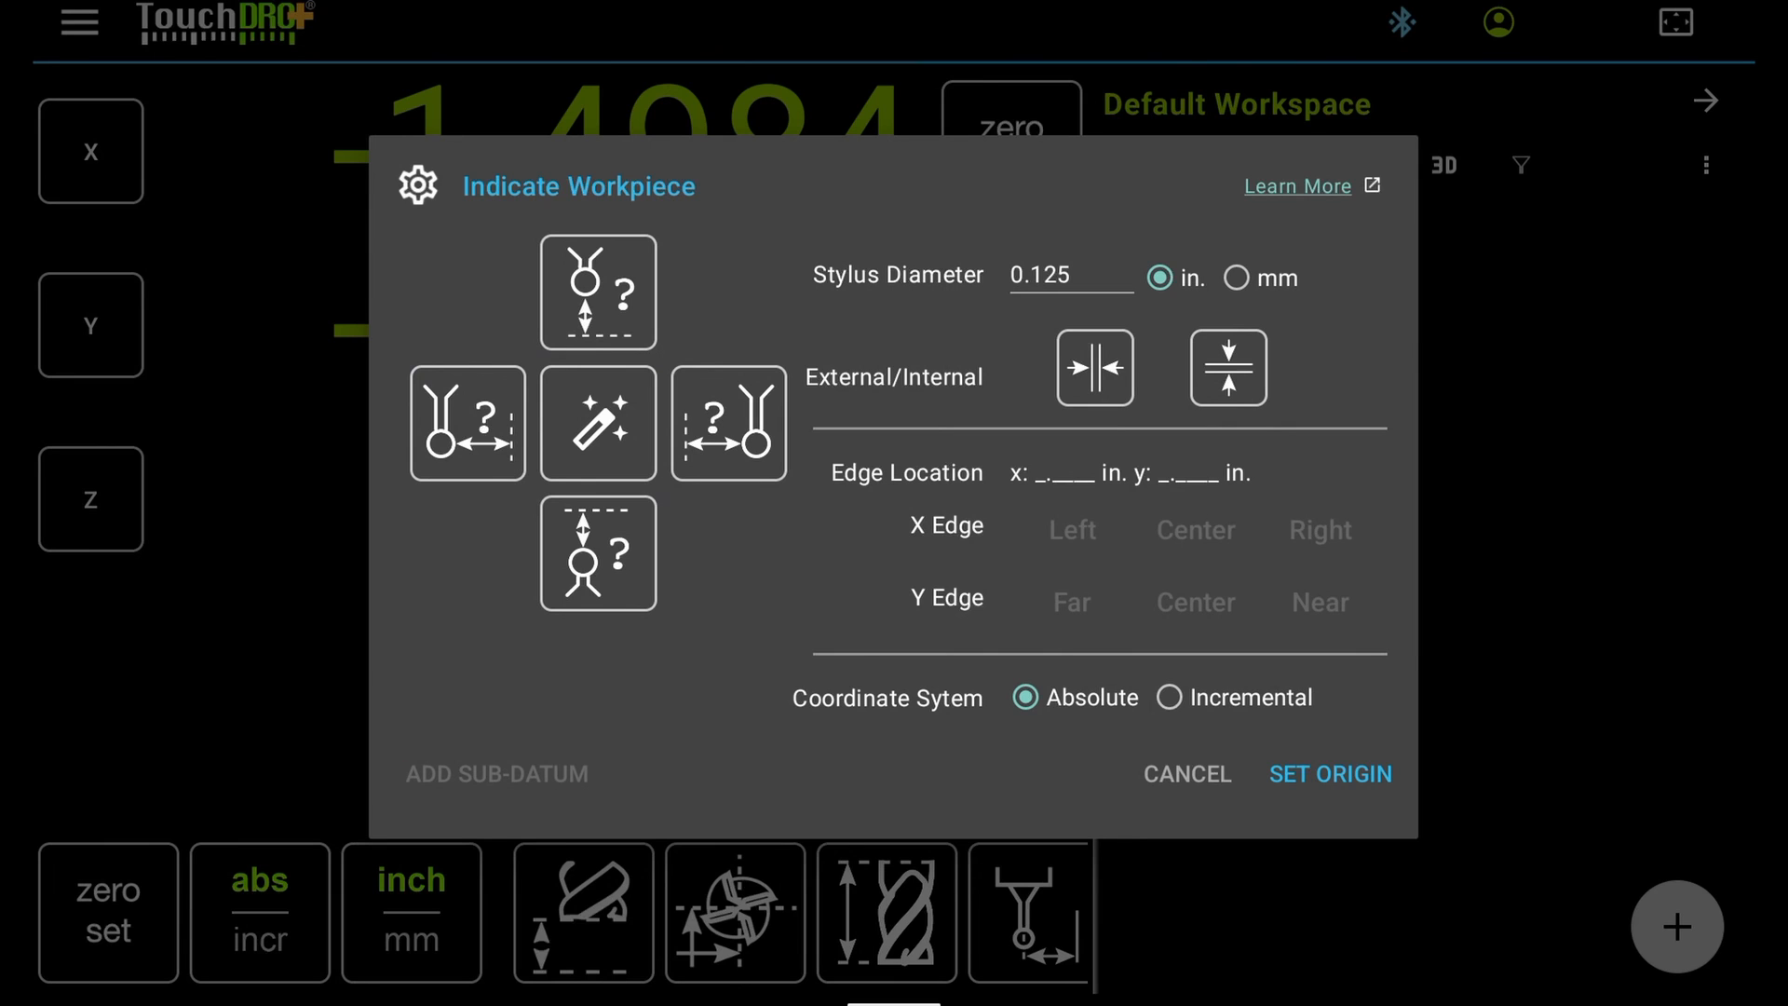
Step: Auto-detect the right X edge at -1.2371 in and near Y edge at -2.0692 in
click(596, 423)
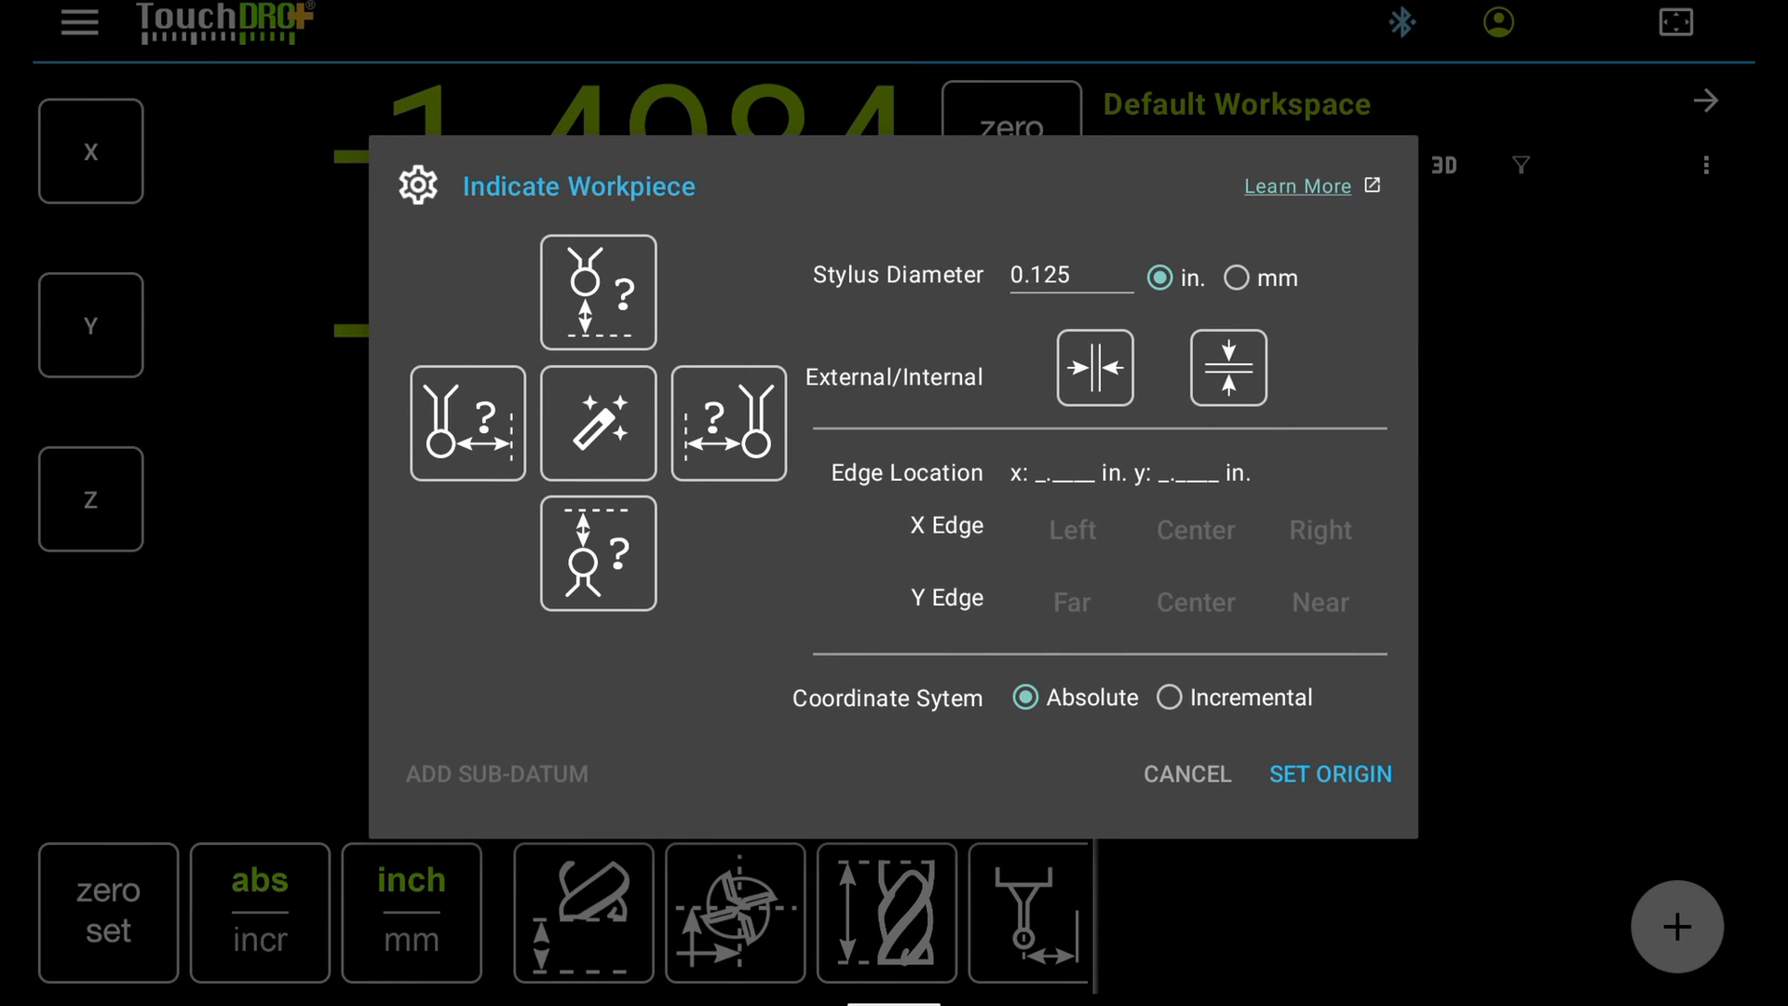
click(598, 423)
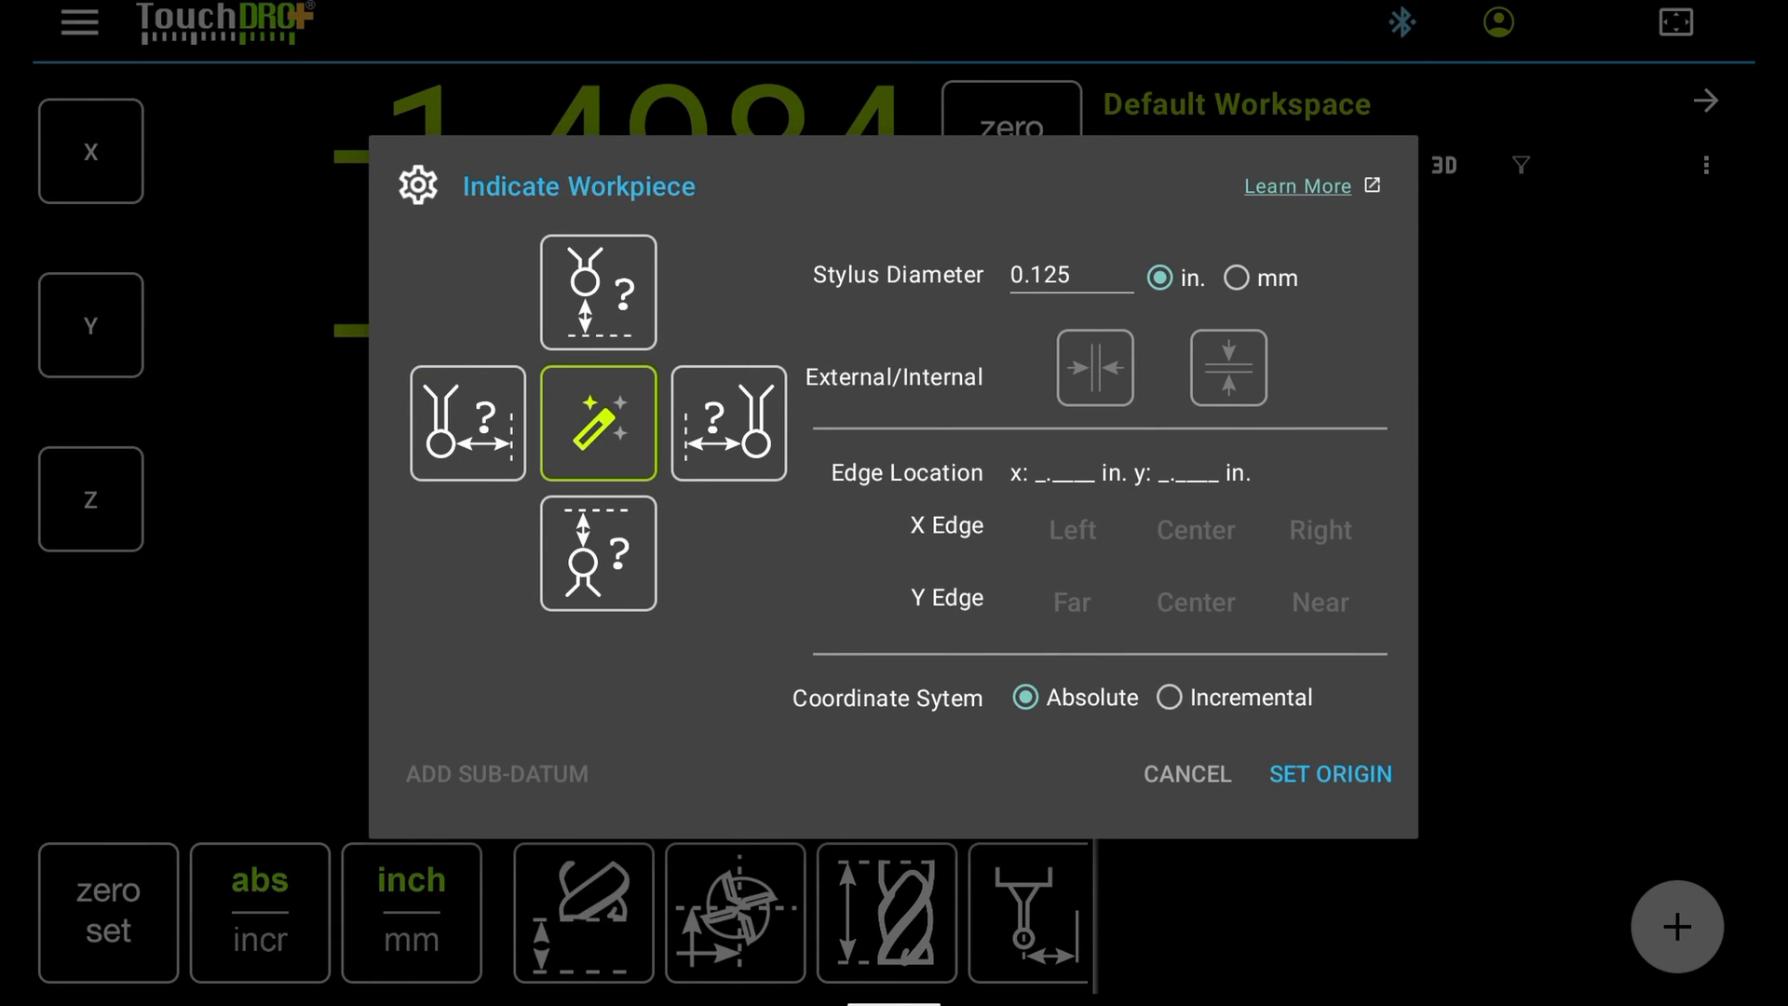
click(1185, 773)
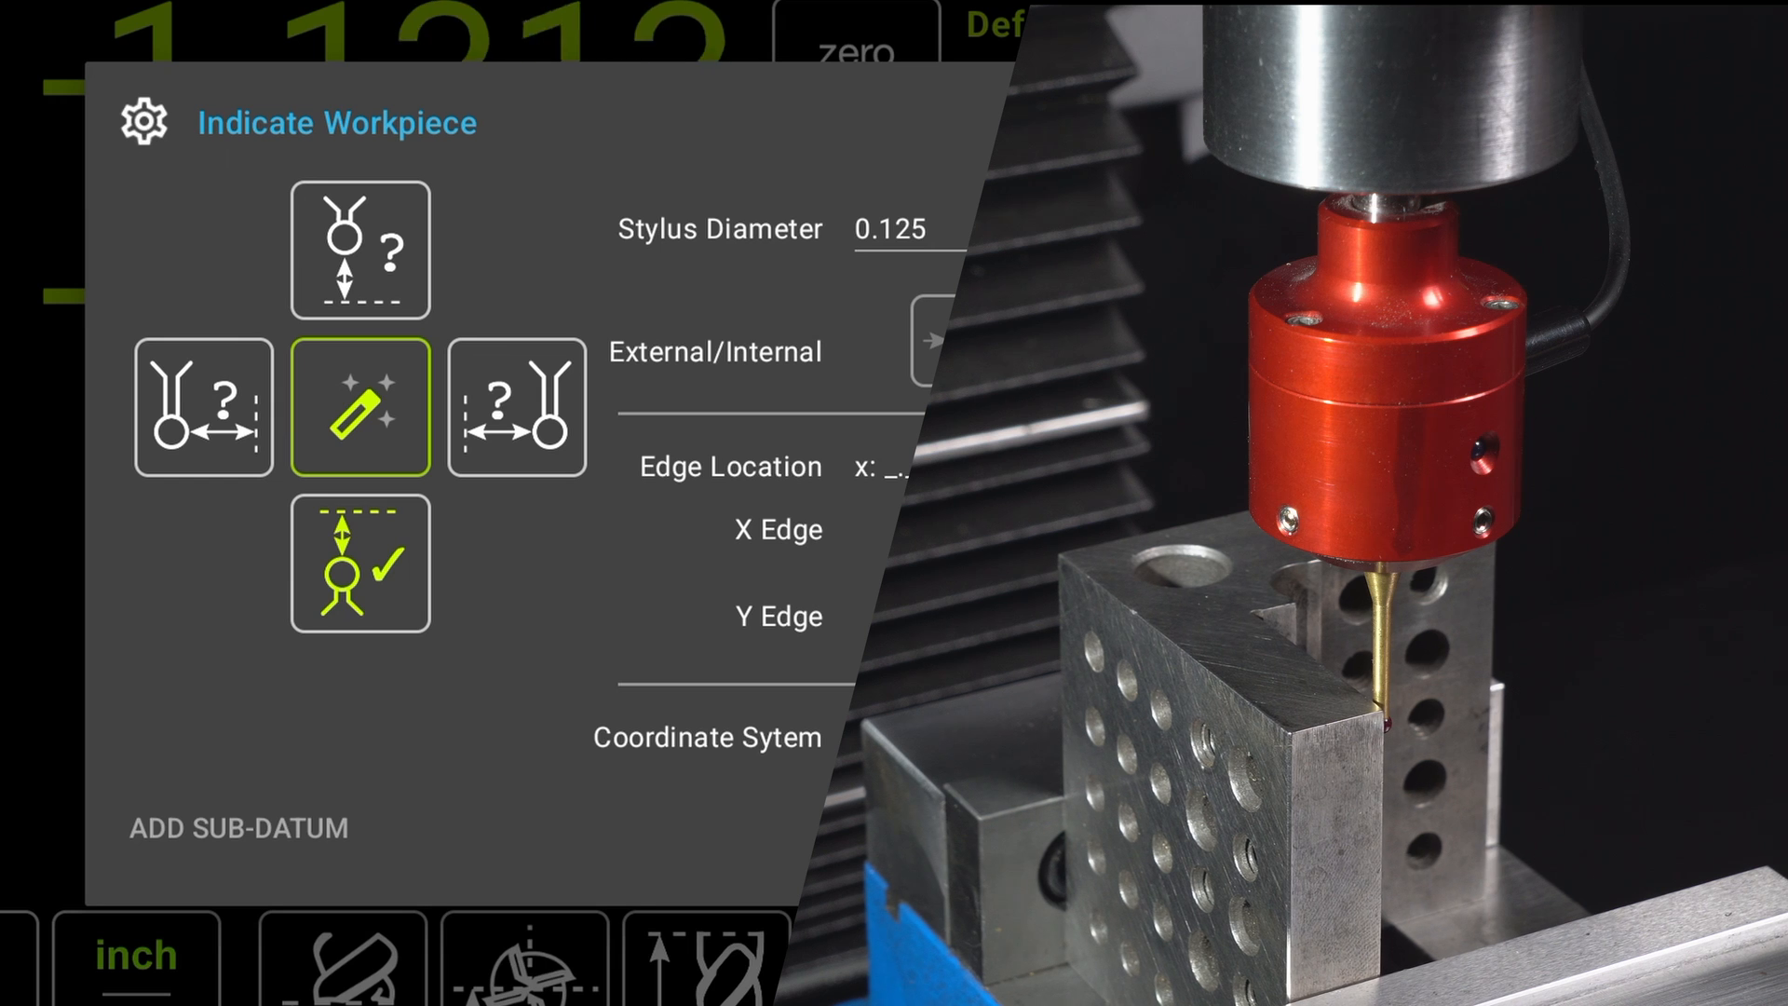
click(516, 406)
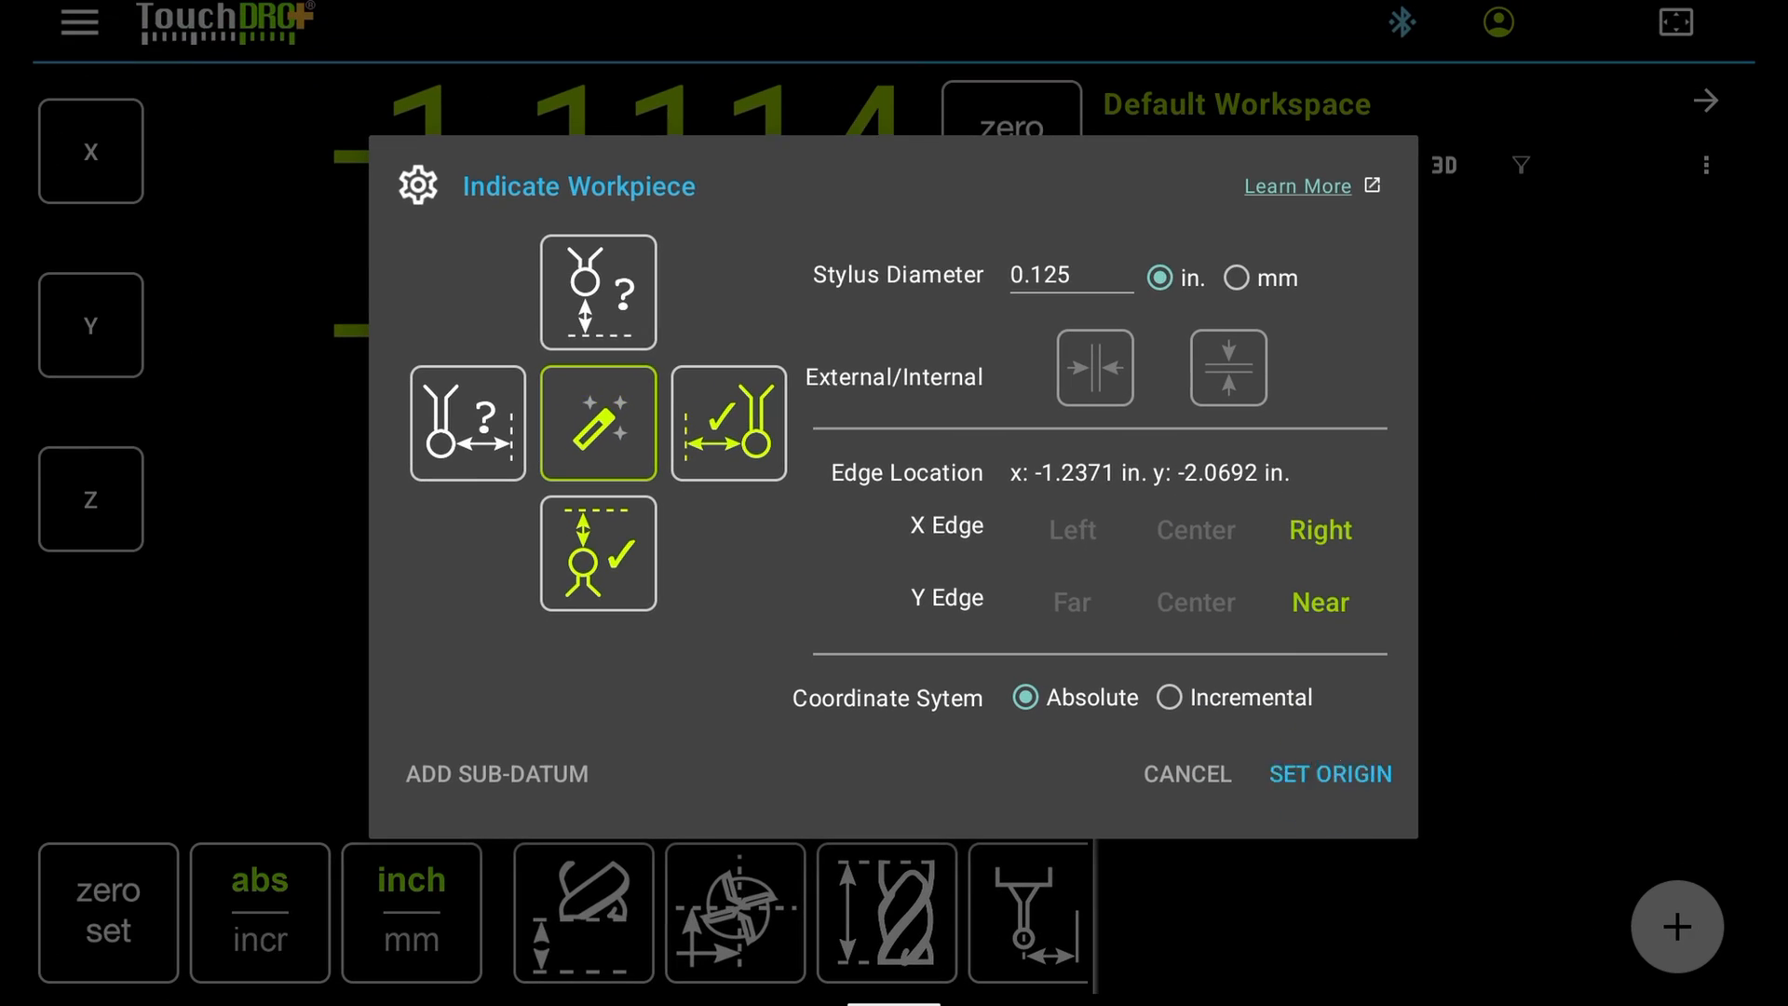
Step: Set the origin from the located edges and re-enable automatic edge detection
click(1330, 773)
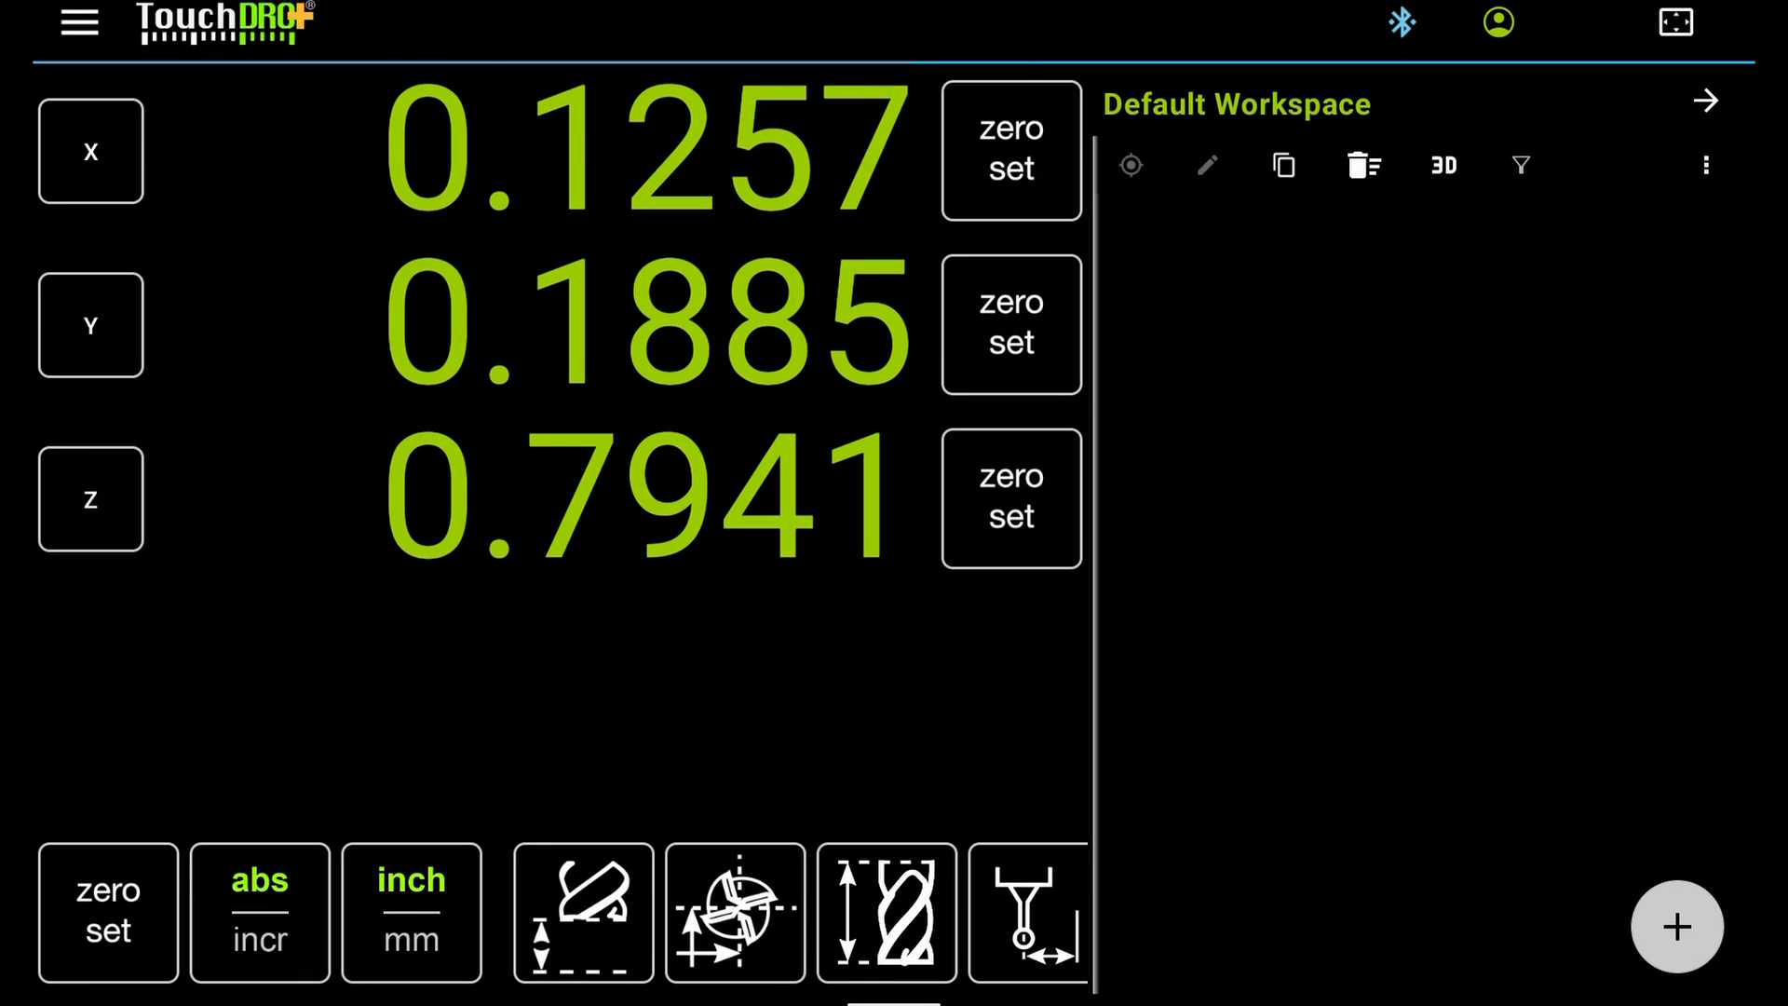
click(733, 912)
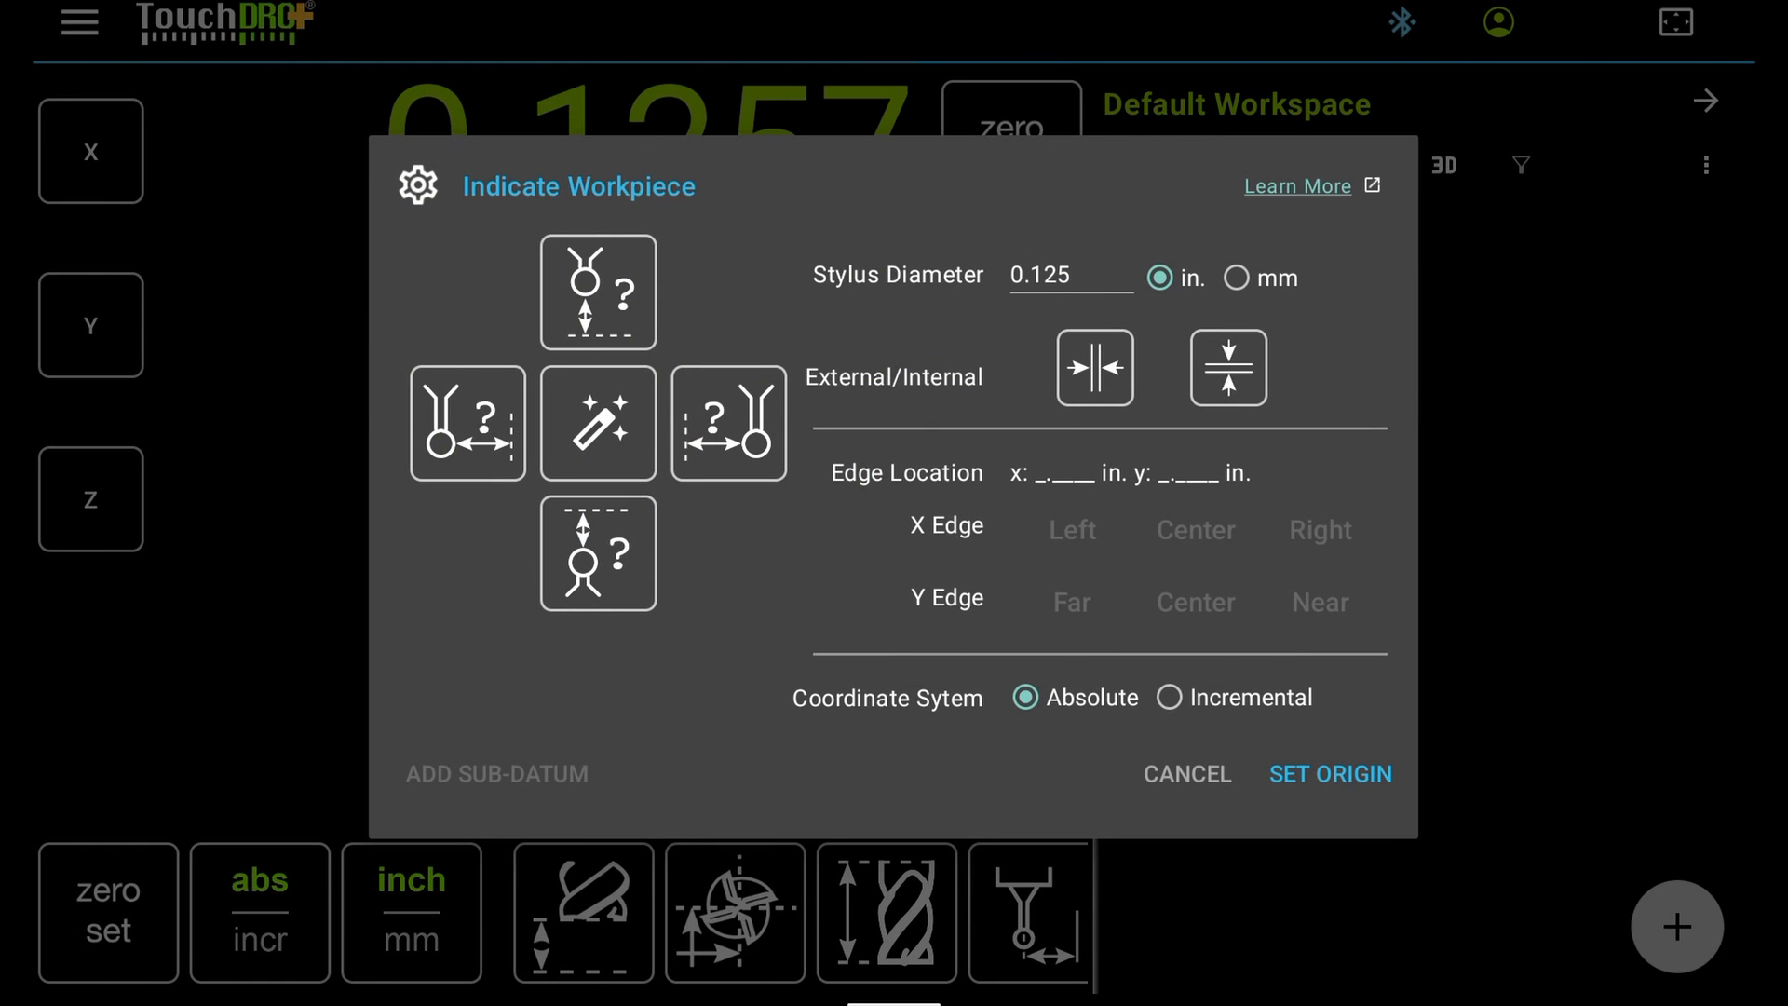
click(597, 423)
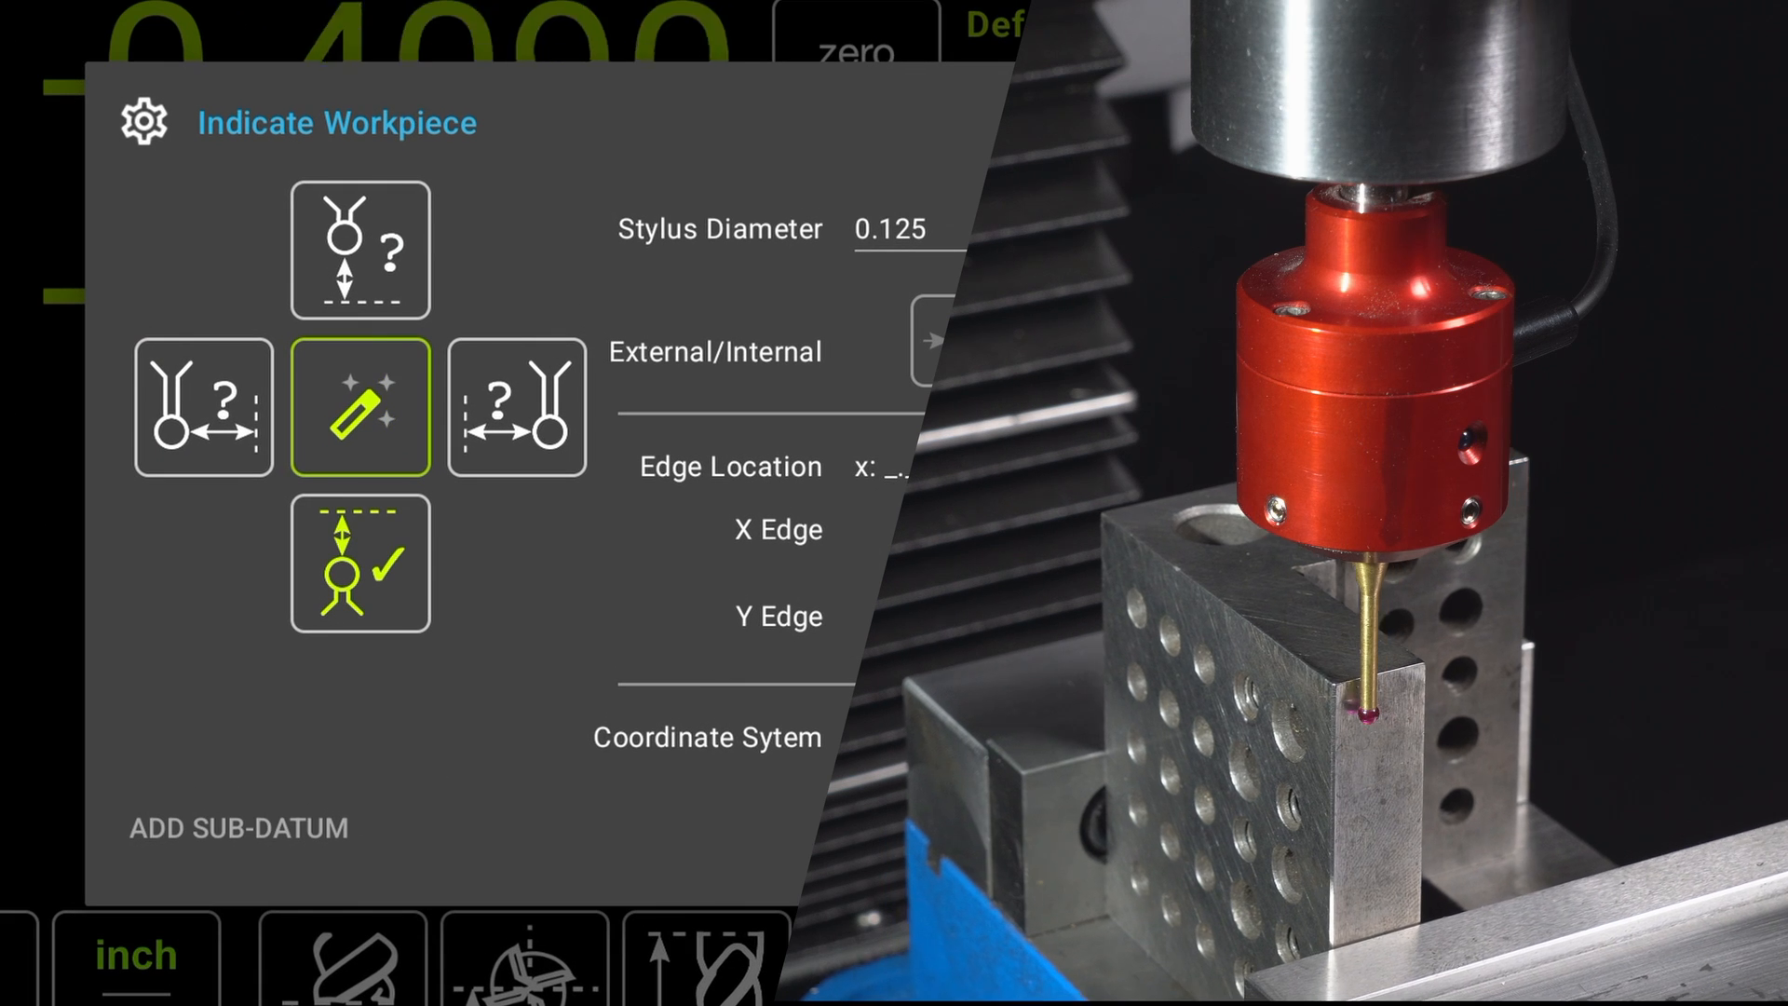
Step: Add the probed corner points to the workspace's sub-datum list
click(202, 406)
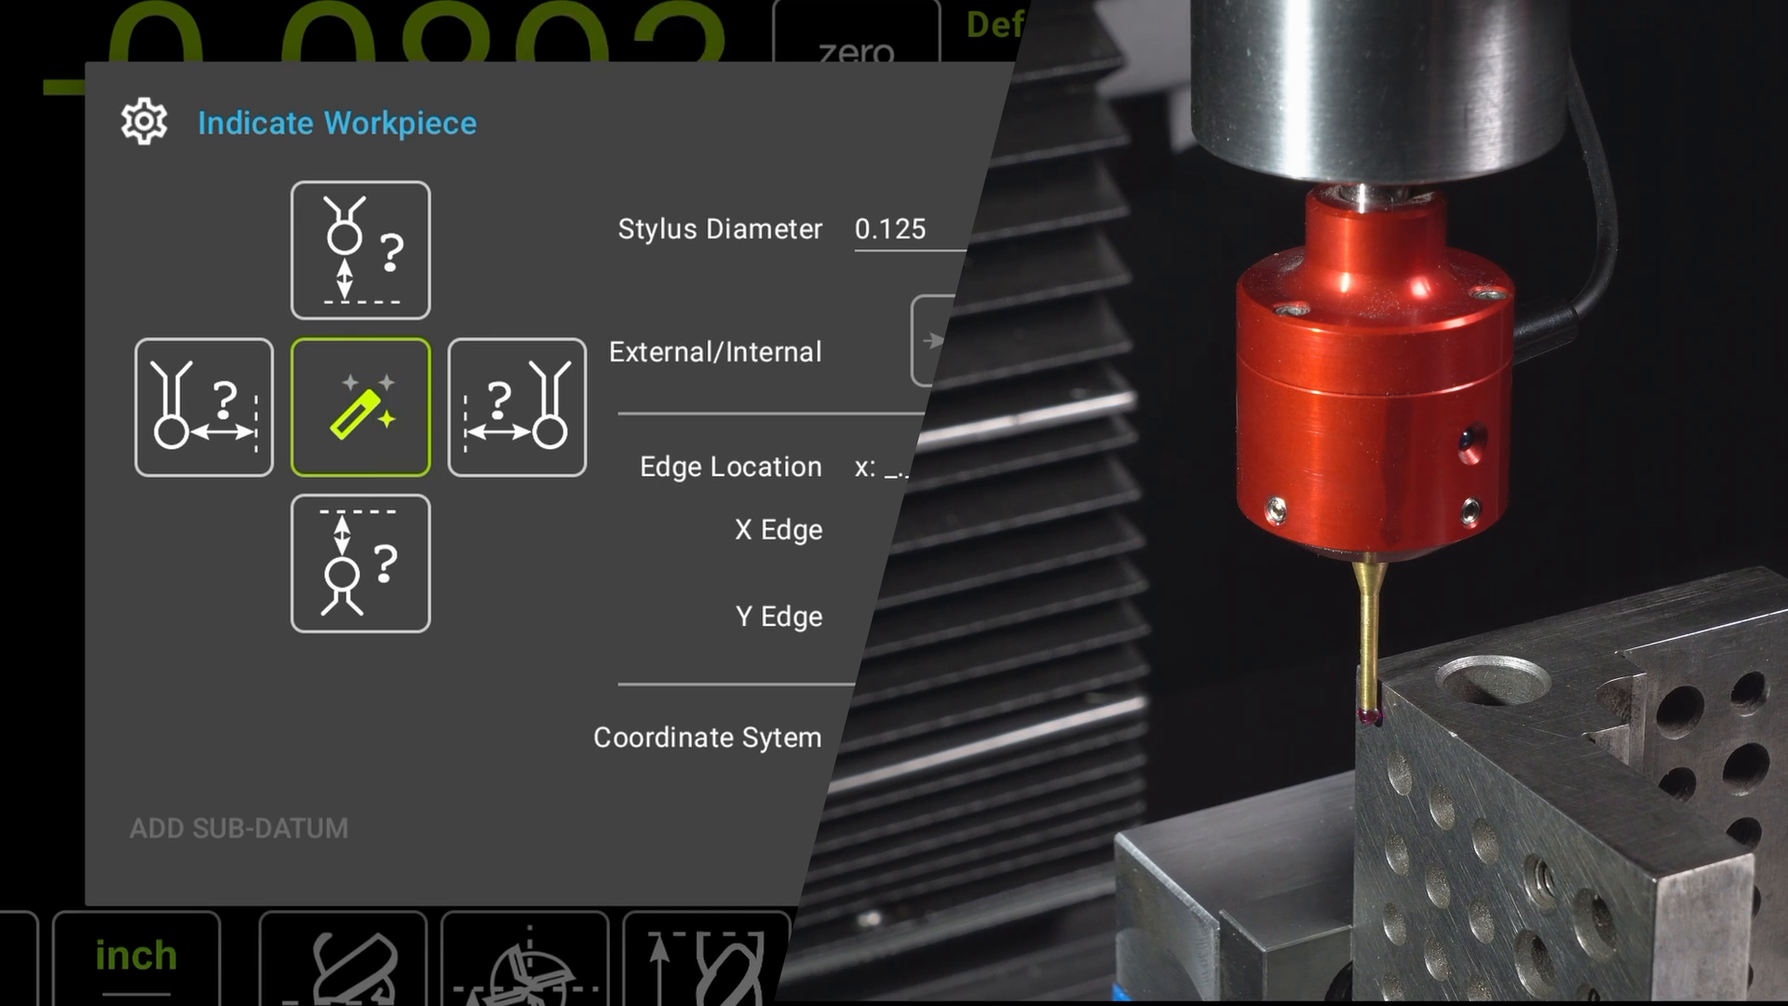
click(201, 404)
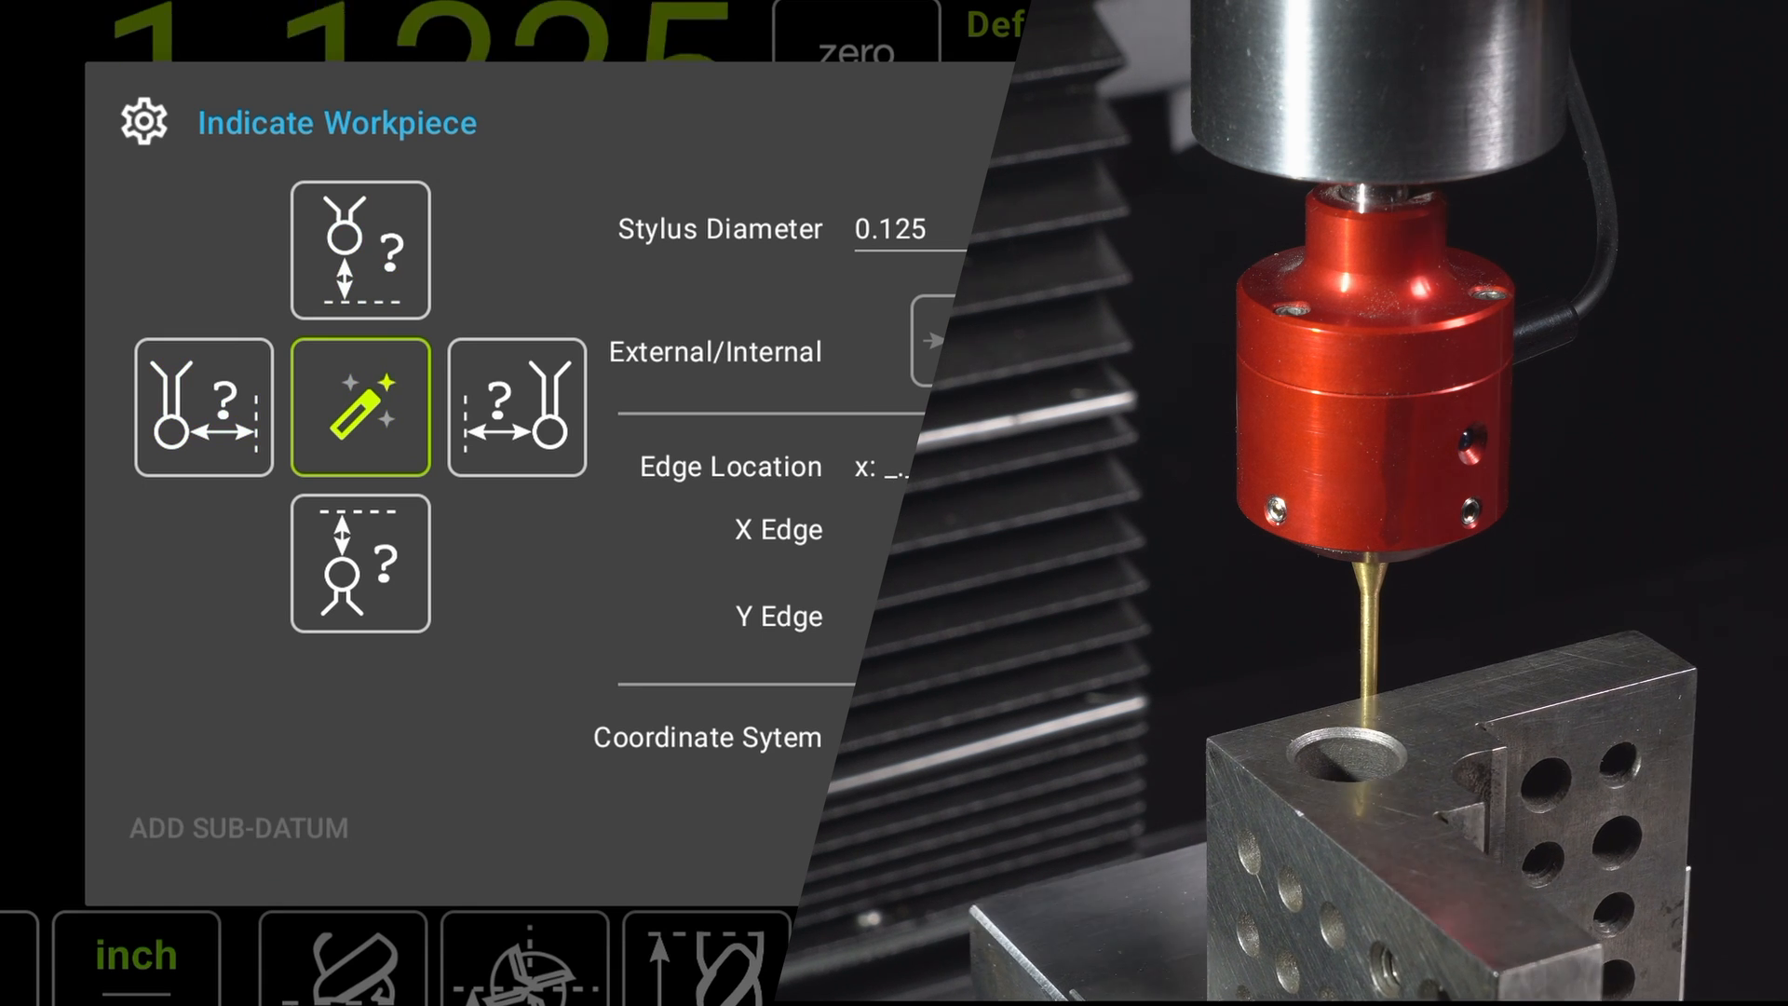
click(359, 247)
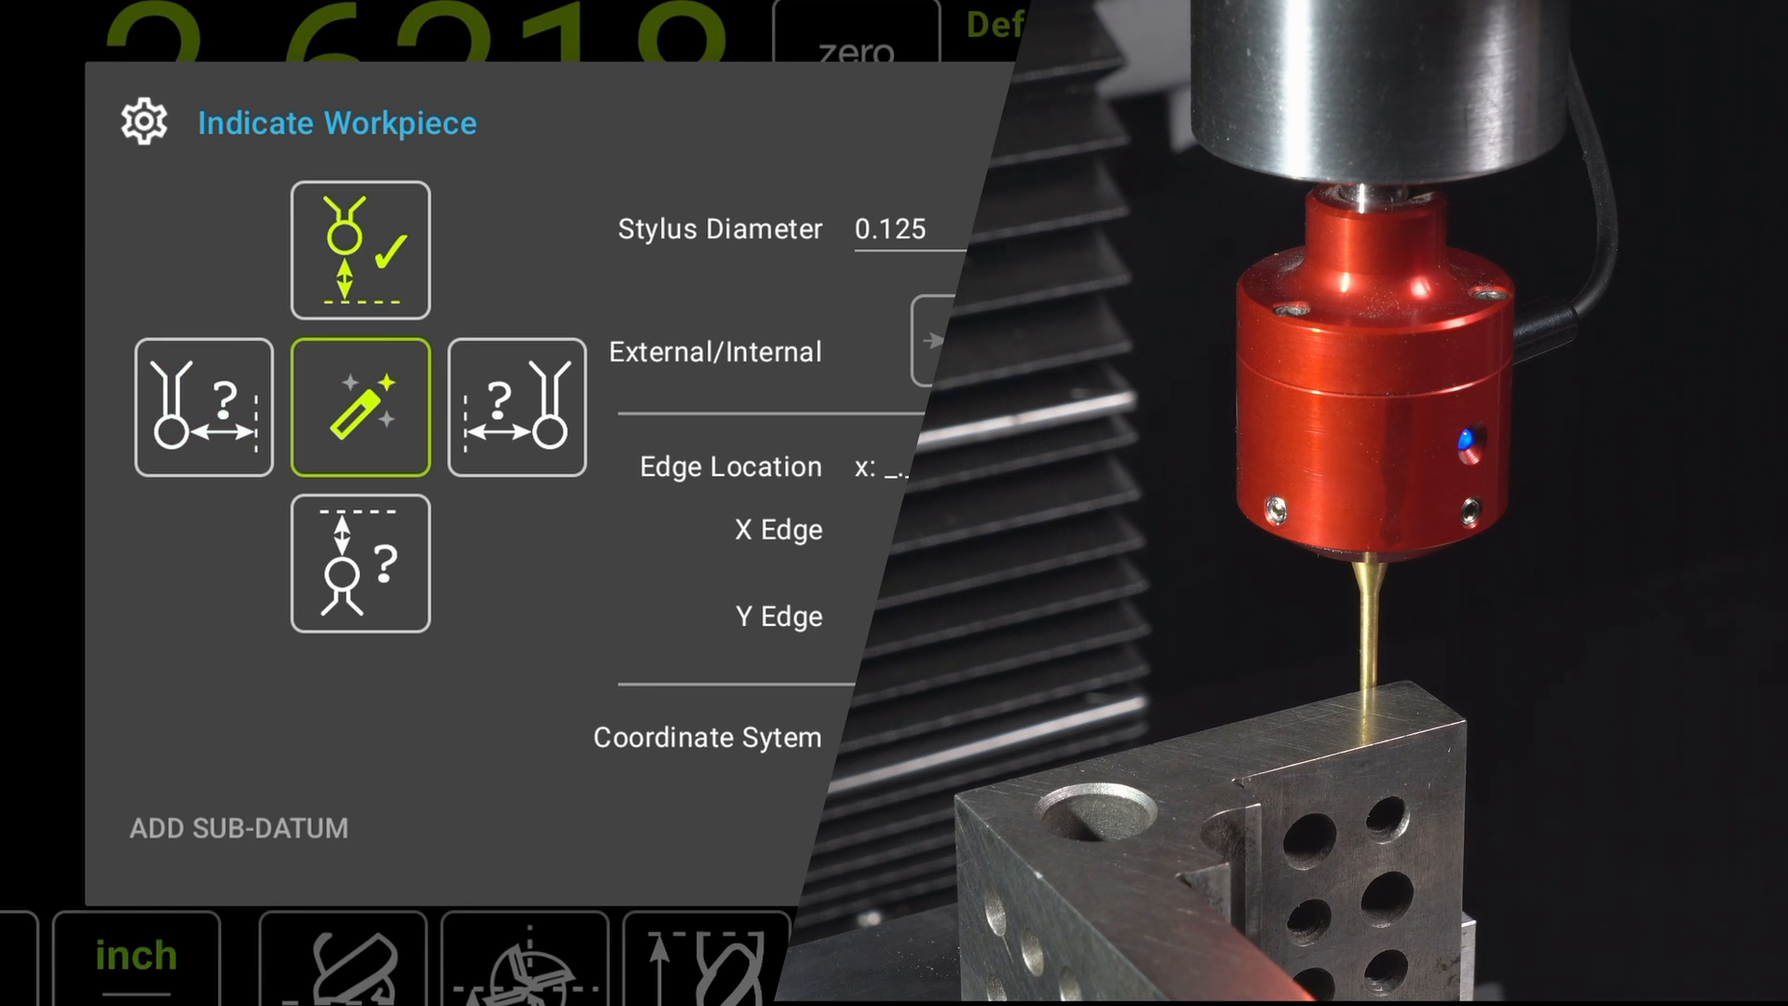
click(516, 408)
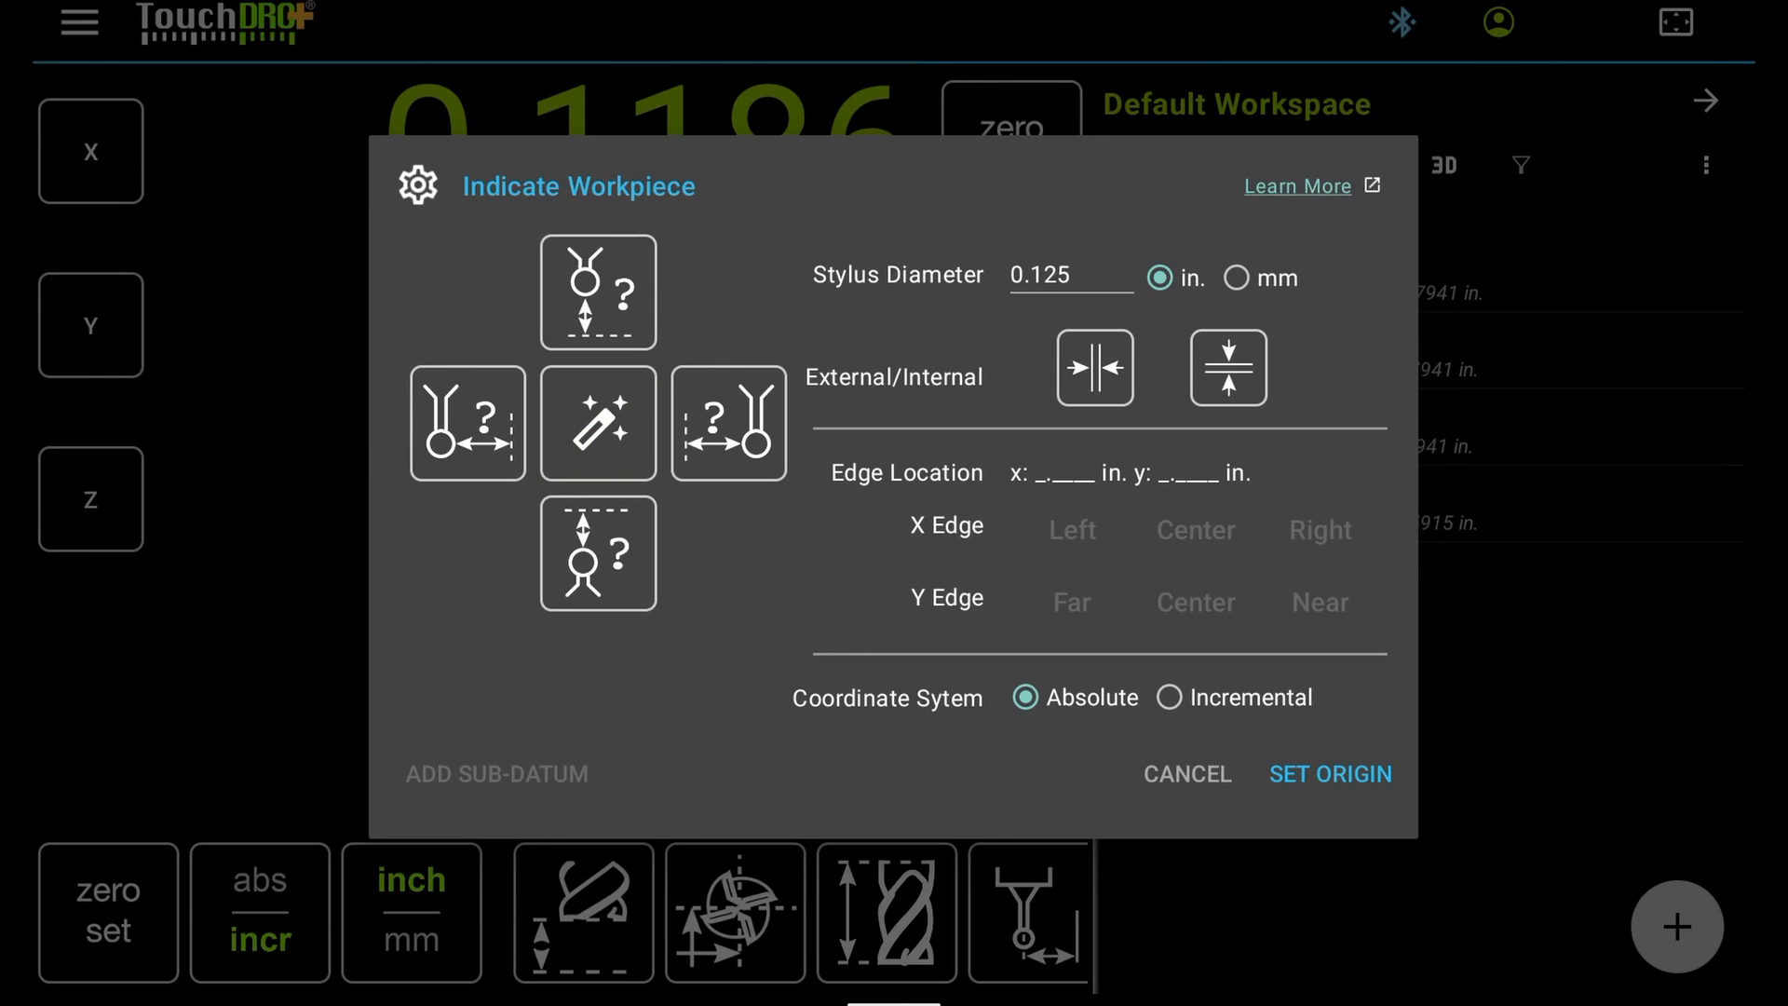
Step: Auto-probe the hole walls with internal edge finding, add the point, and close the dialog
click(1094, 366)
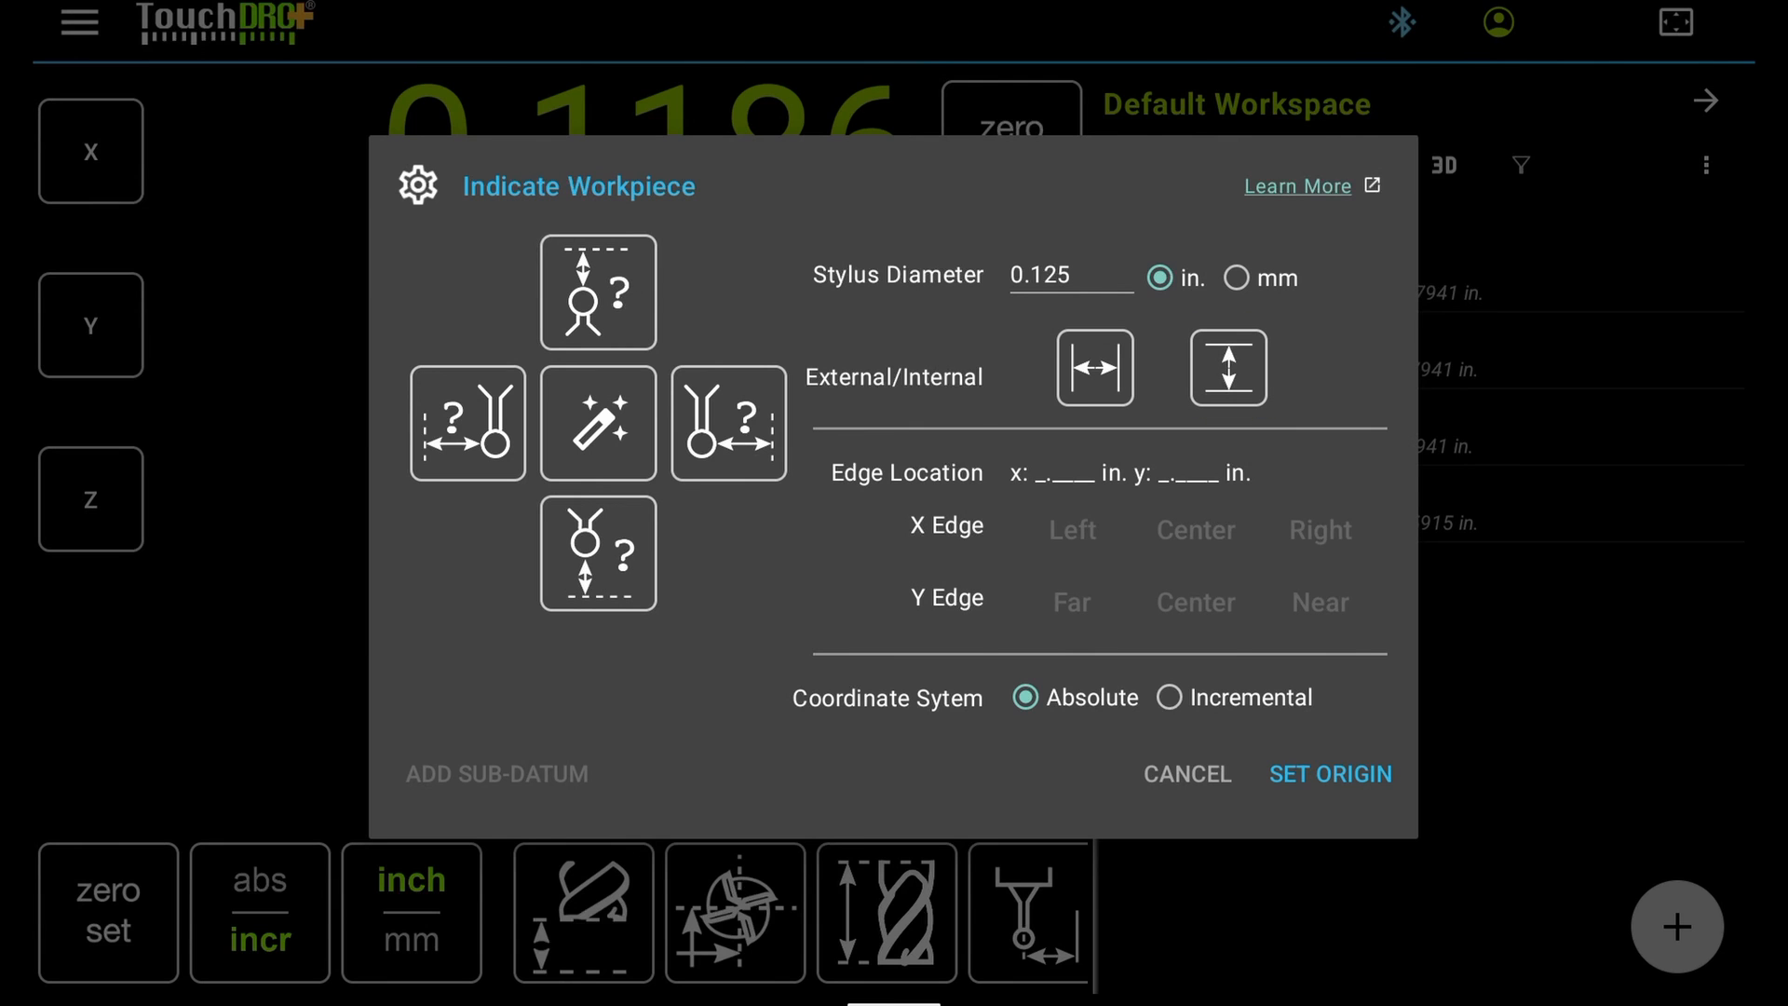
click(597, 423)
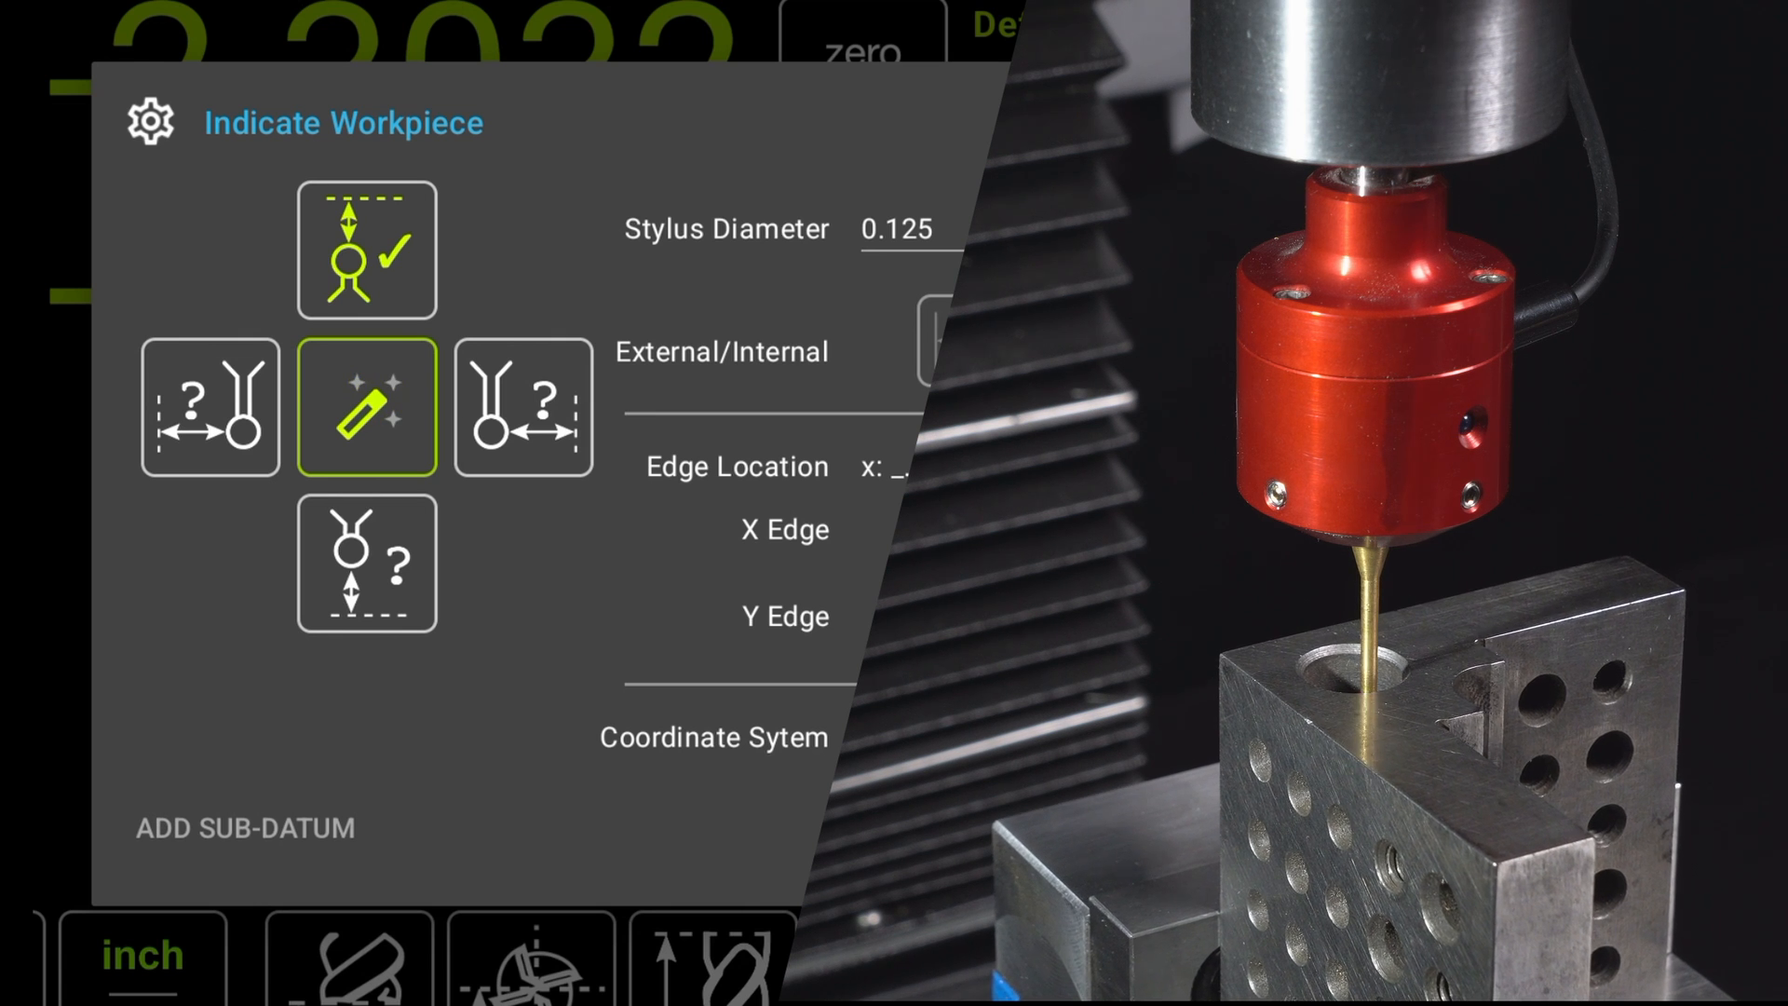
click(366, 562)
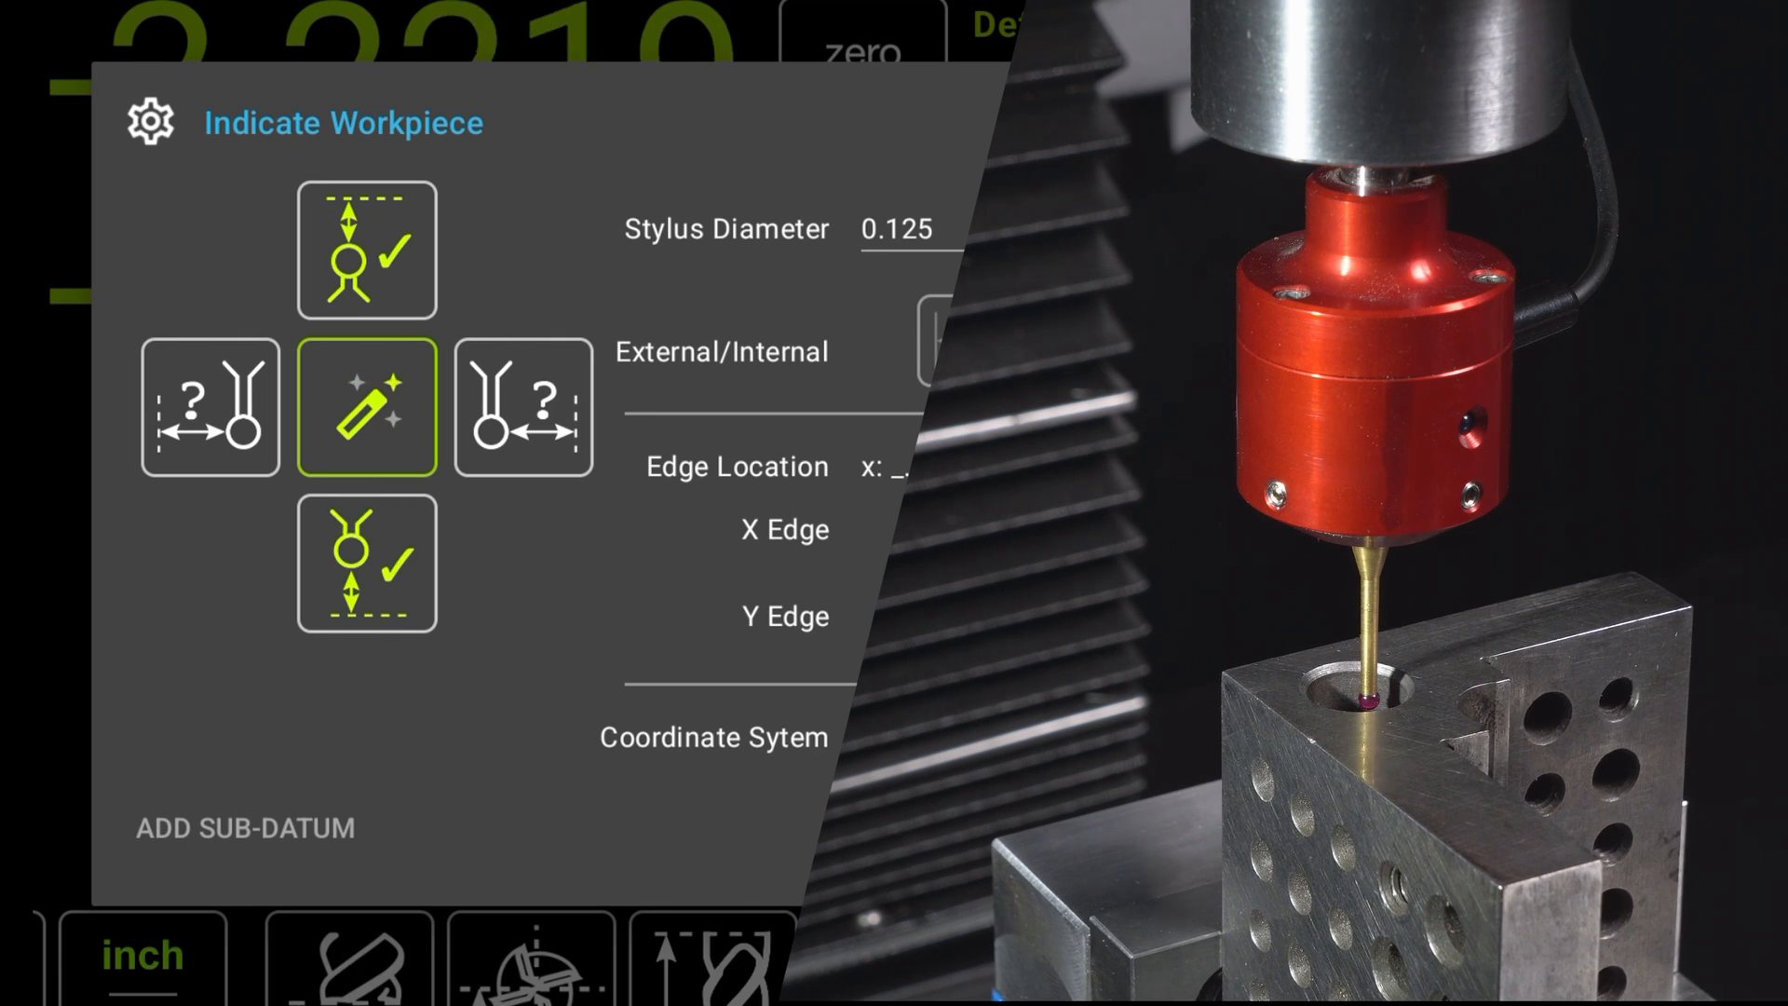
click(522, 407)
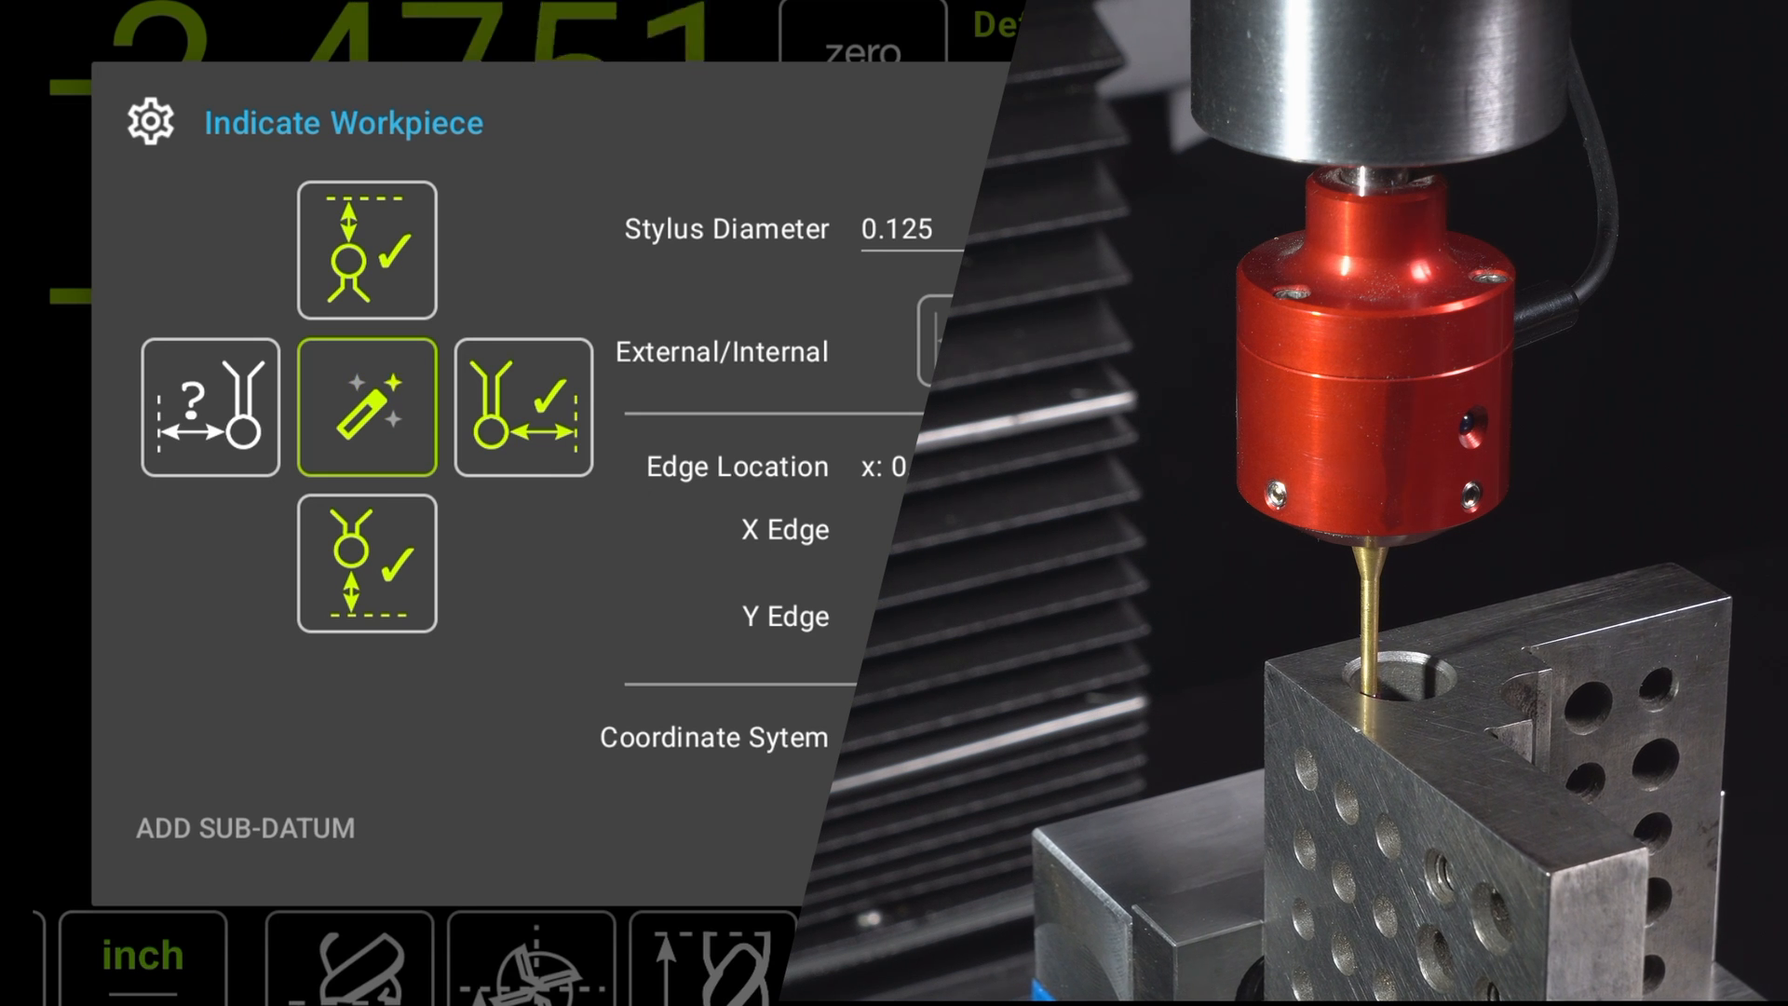
click(211, 408)
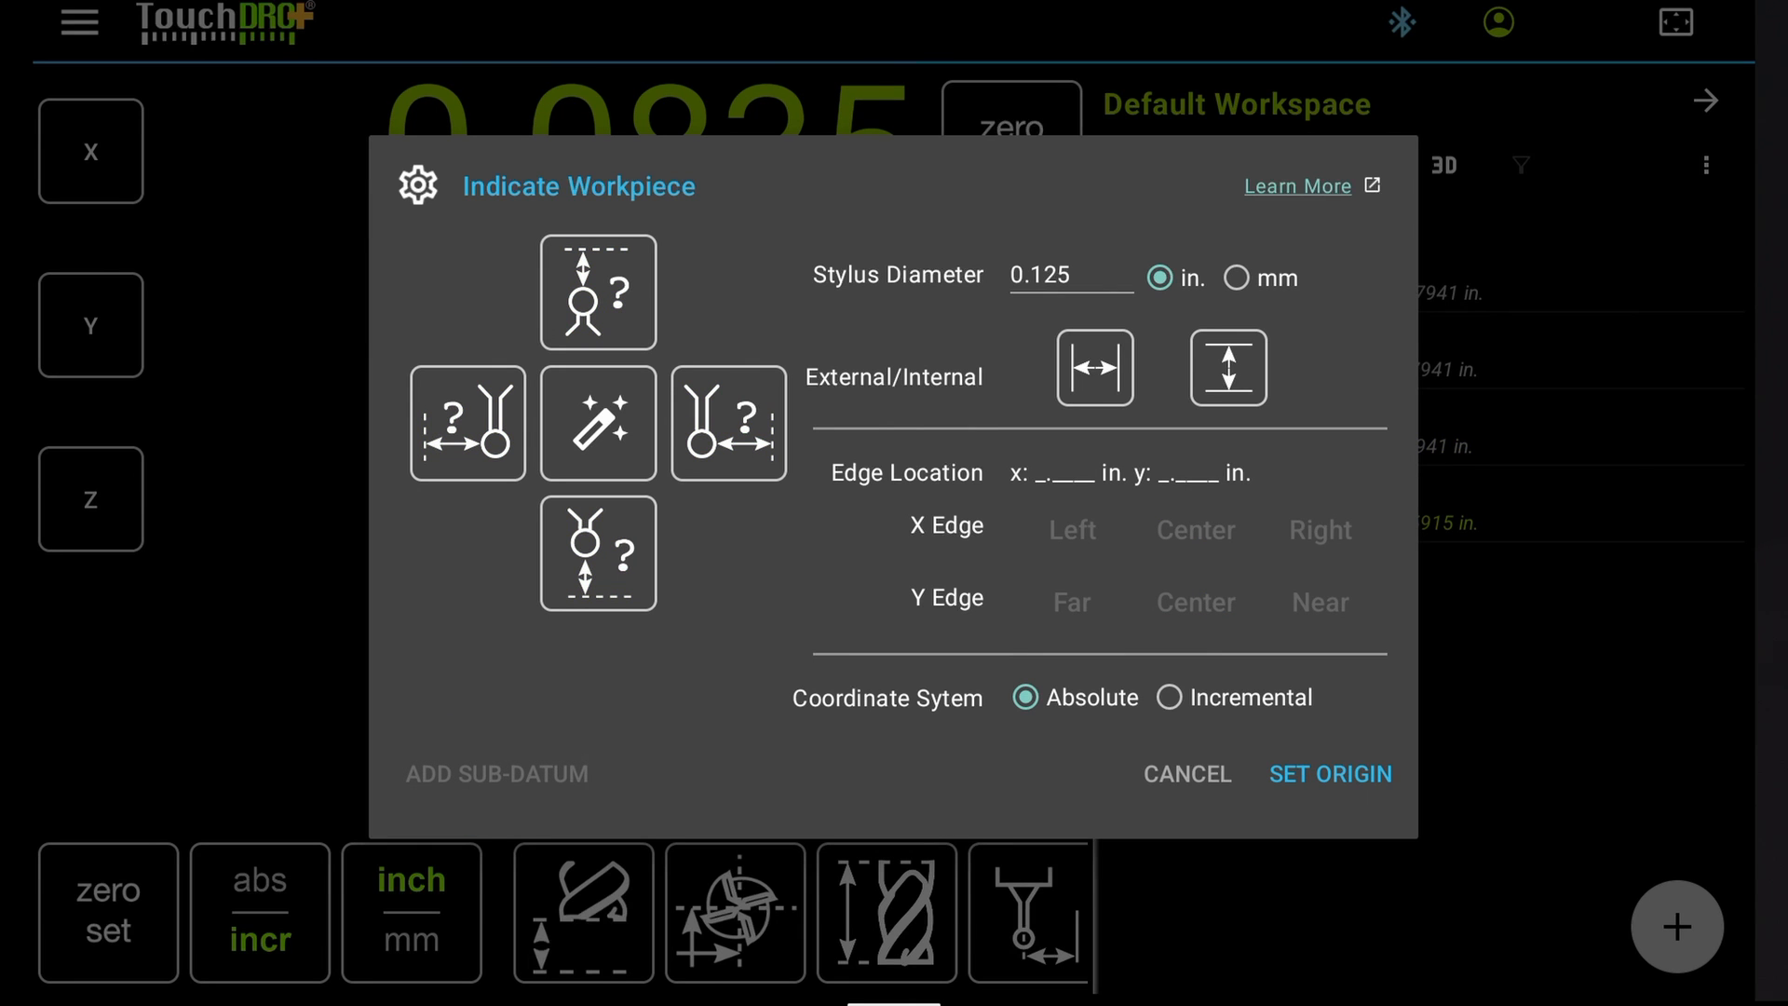
click(1184, 773)
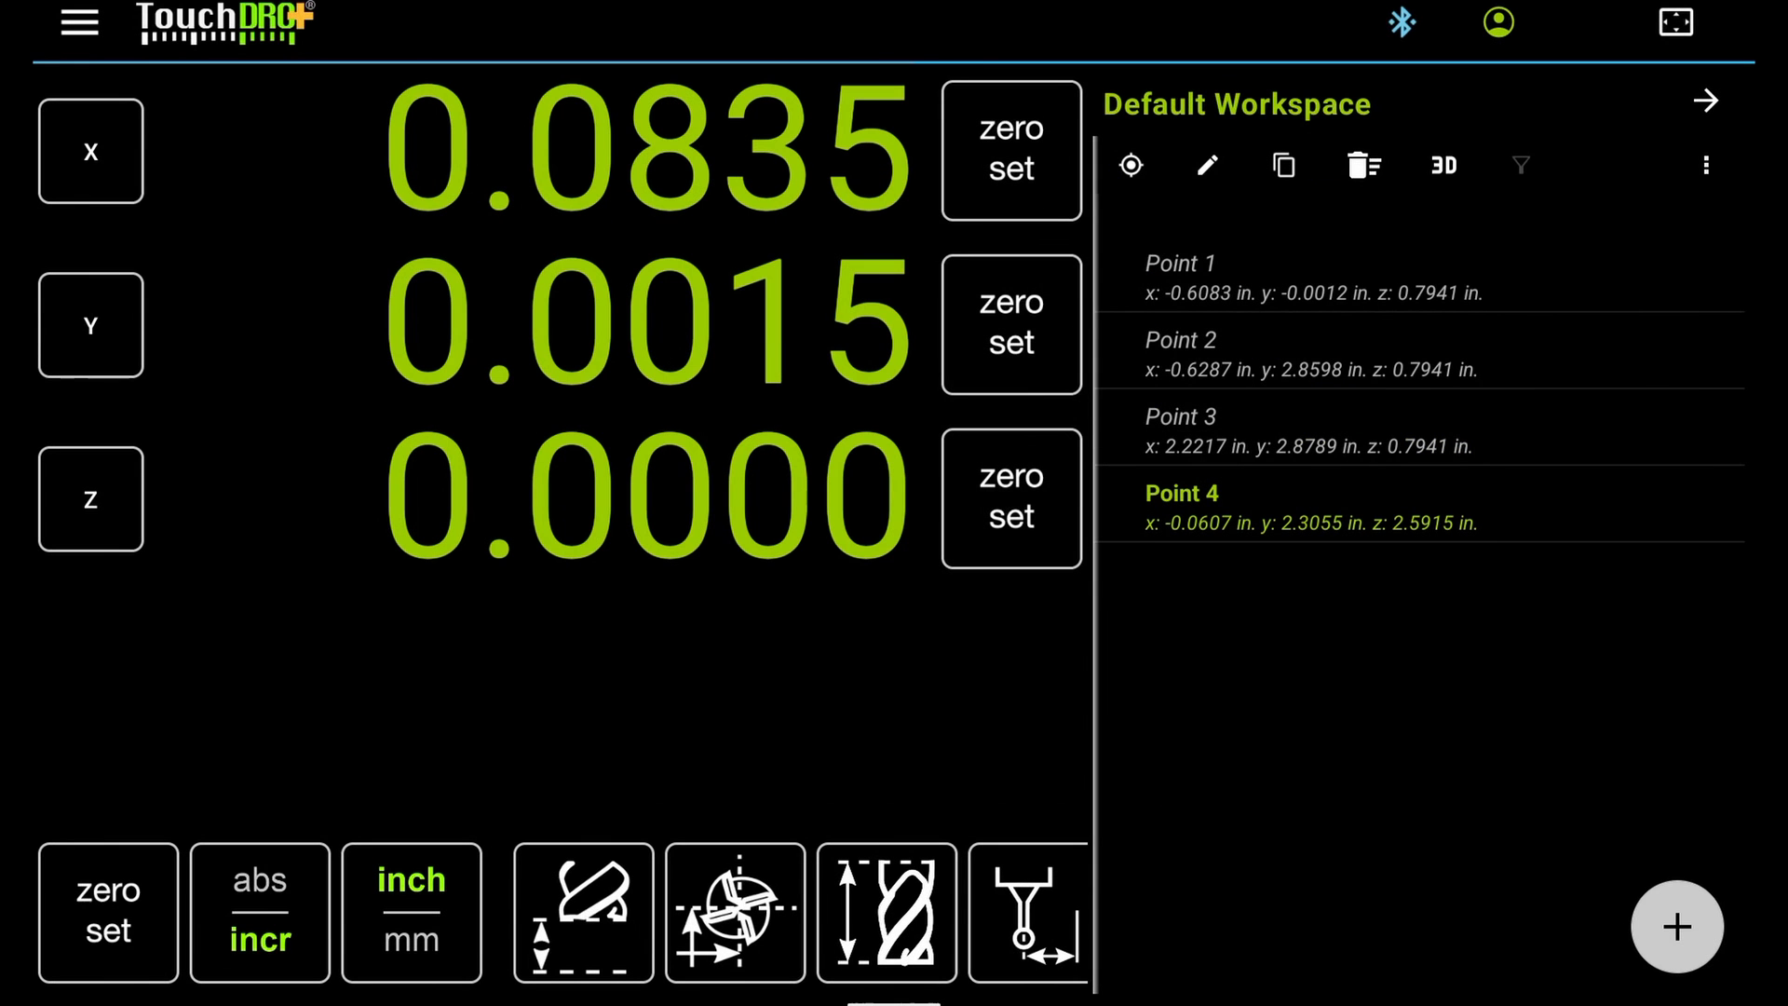